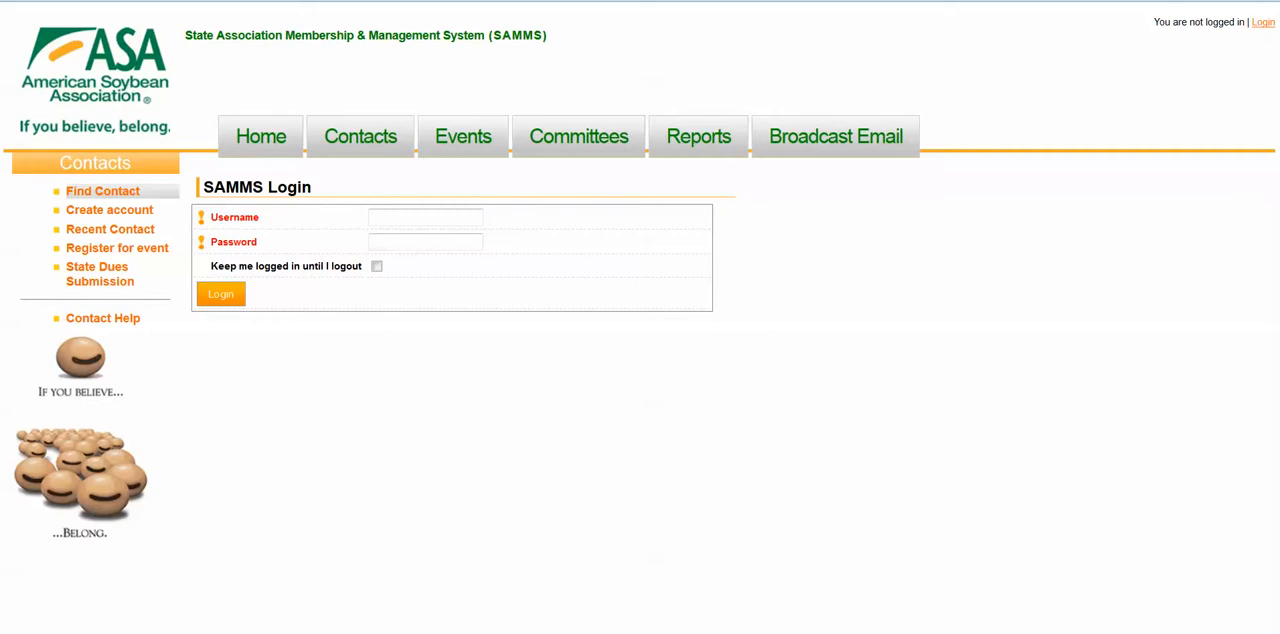
{"action": "left_click", "coordinate": [424, 218]}
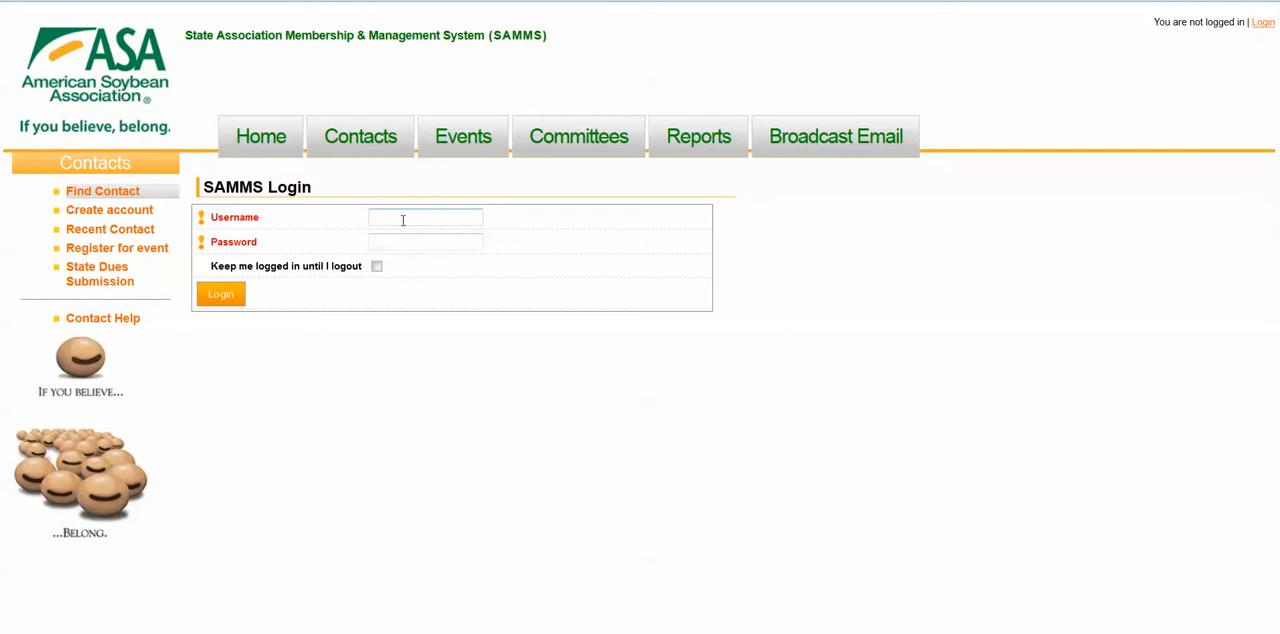
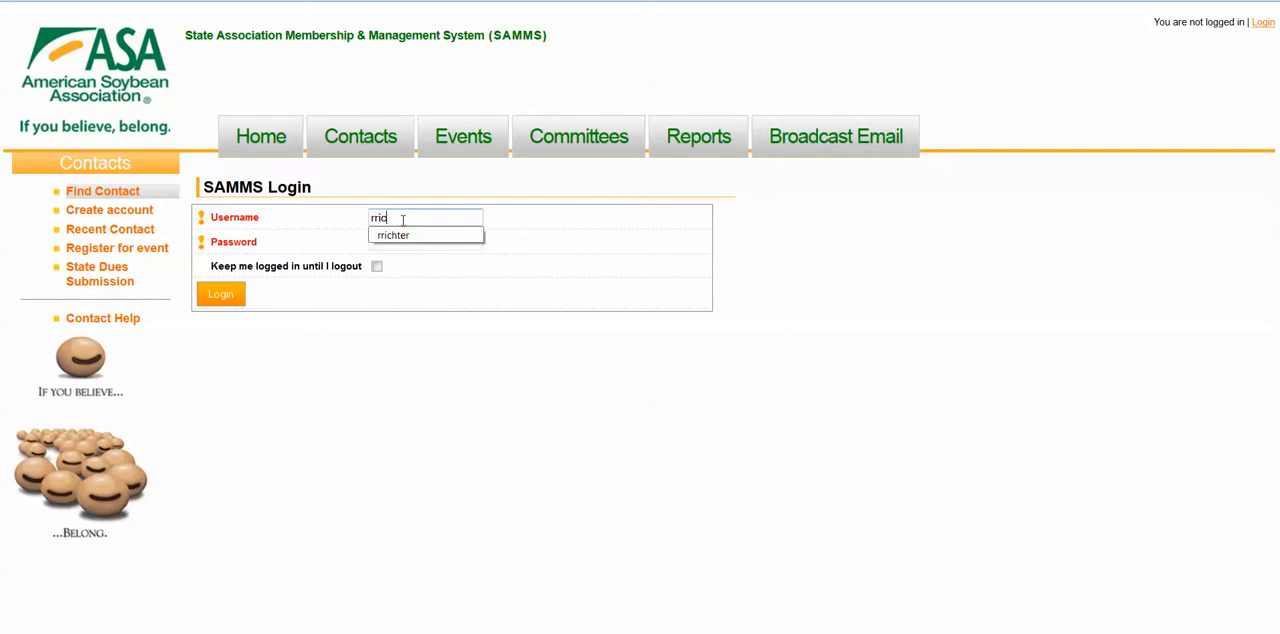
{"action": "left_click", "coordinate": [220, 292]}
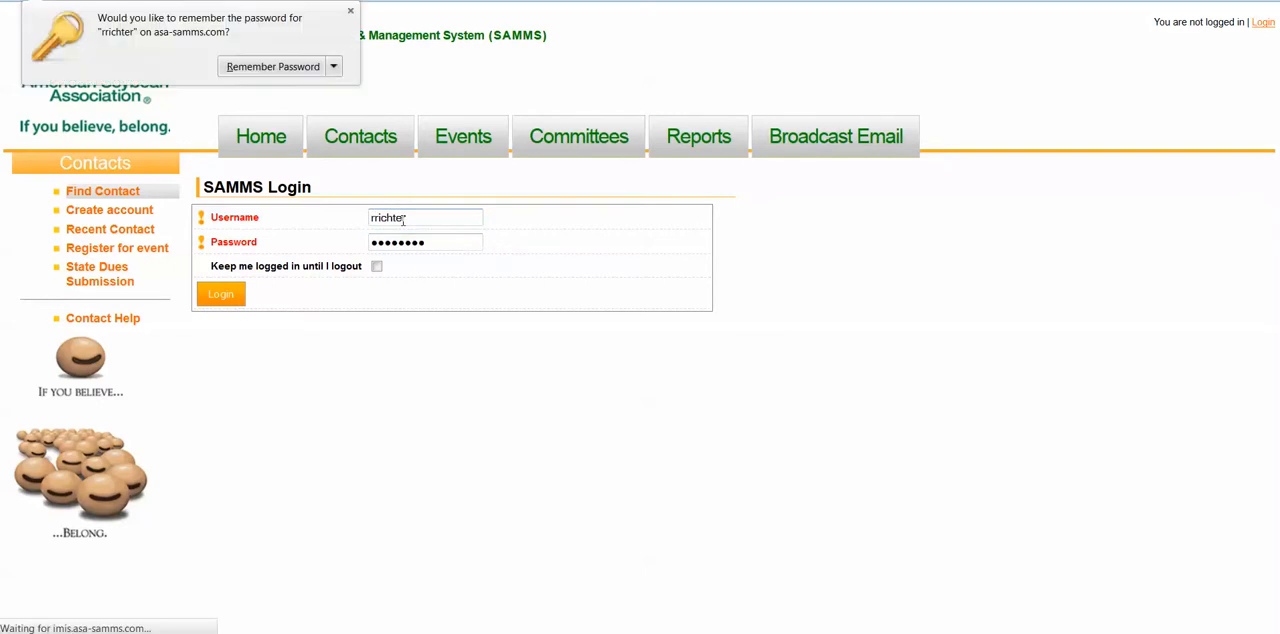
{"action": "left_click", "coordinate": [220, 292]}
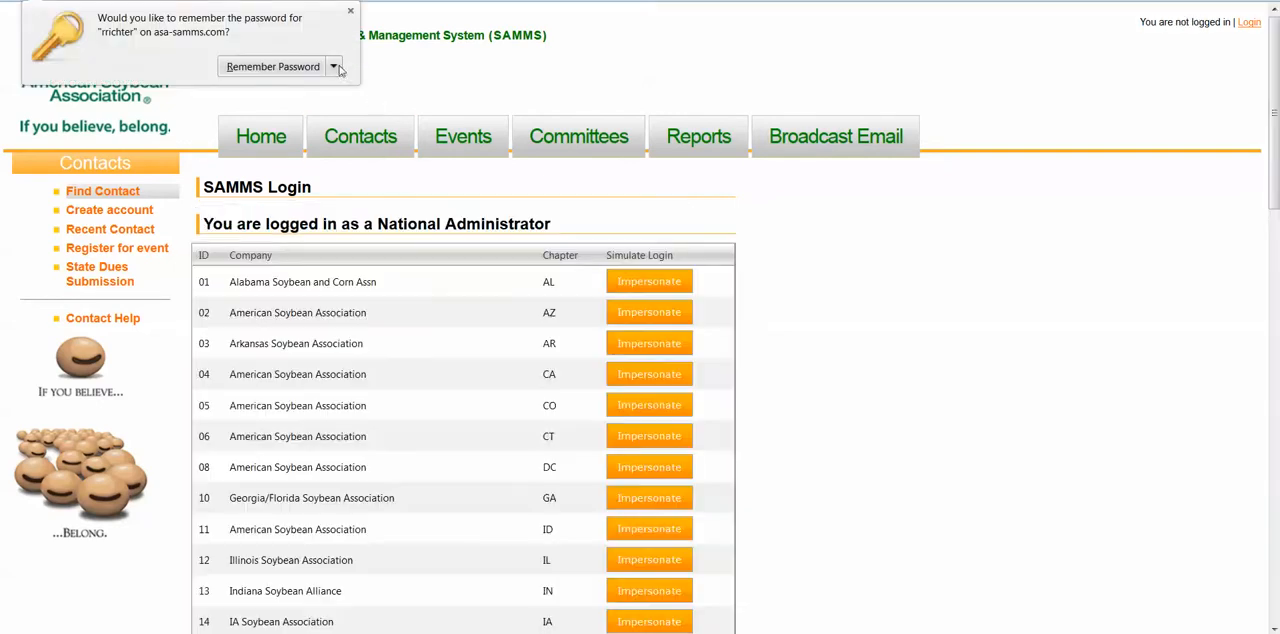
Step: Dismiss the save-password prompt and impersonate the IA Soybean Association from the list
{"action": "left_click", "coordinate": [350, 10]}
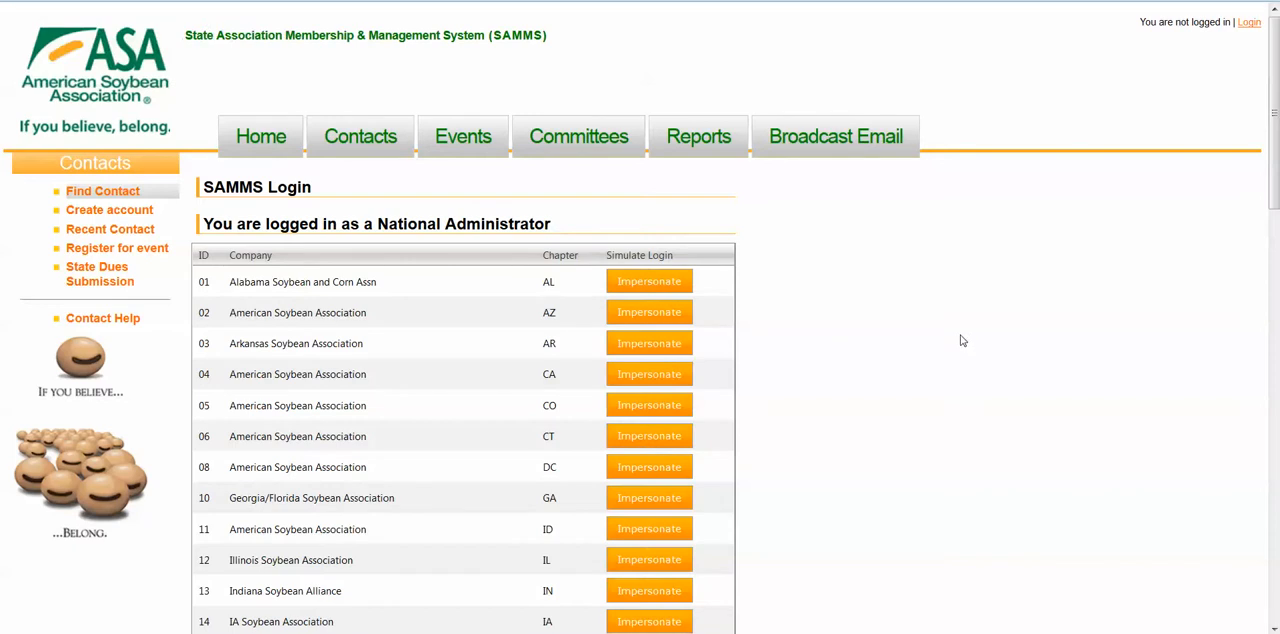
{"action": "scroll", "scroll_direction": "down", "scroll_amount": 3}
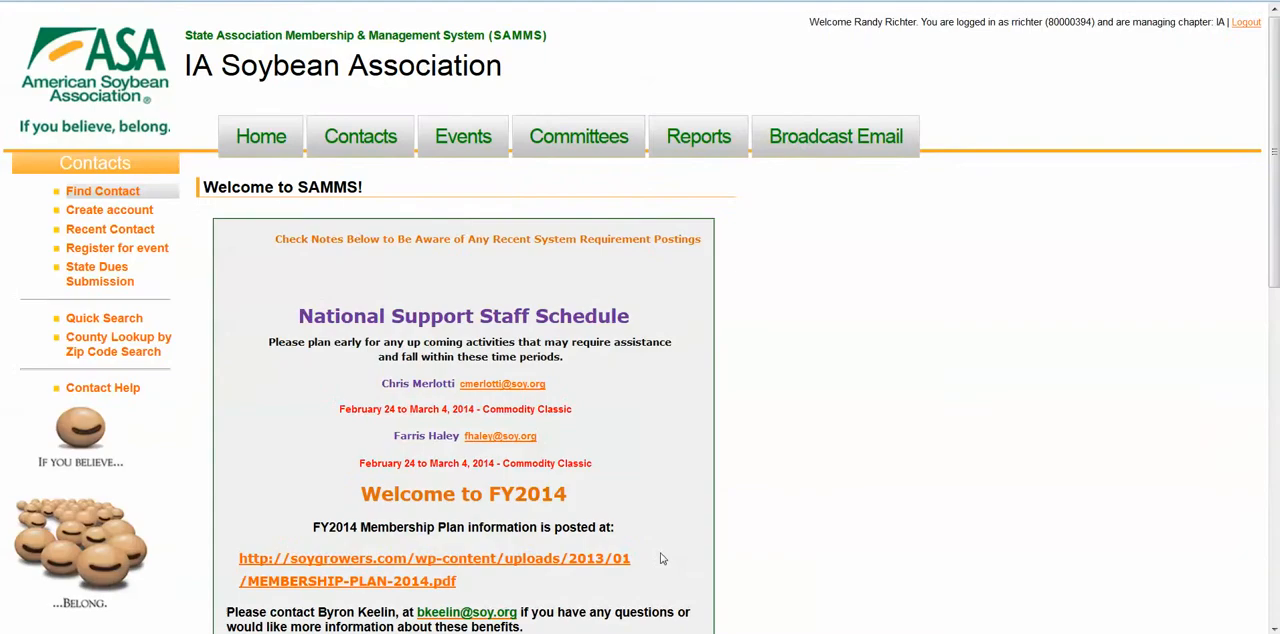
{"action": "scroll", "scroll_direction": "down", "scroll_amount": 3}
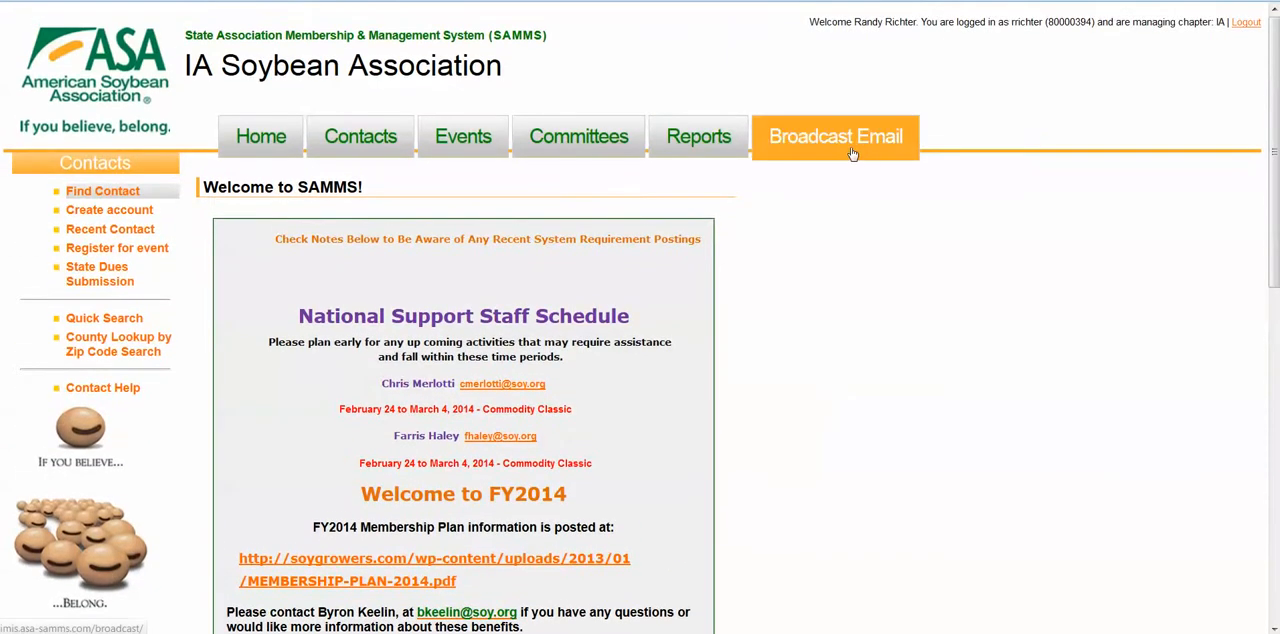
Step: Show the saved letters in the Broadcast Email System via Manage Letters
{"action": "left_click", "coordinate": [836, 136]}
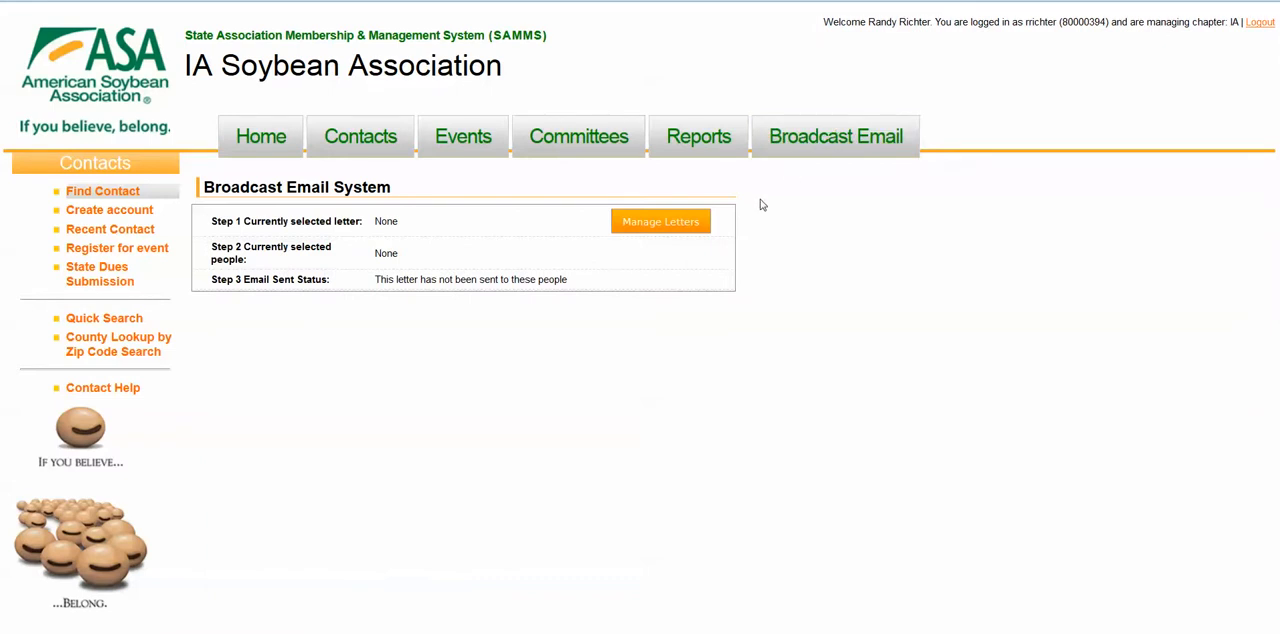
{"action": "mouse_move", "coordinate": [640, 240]}
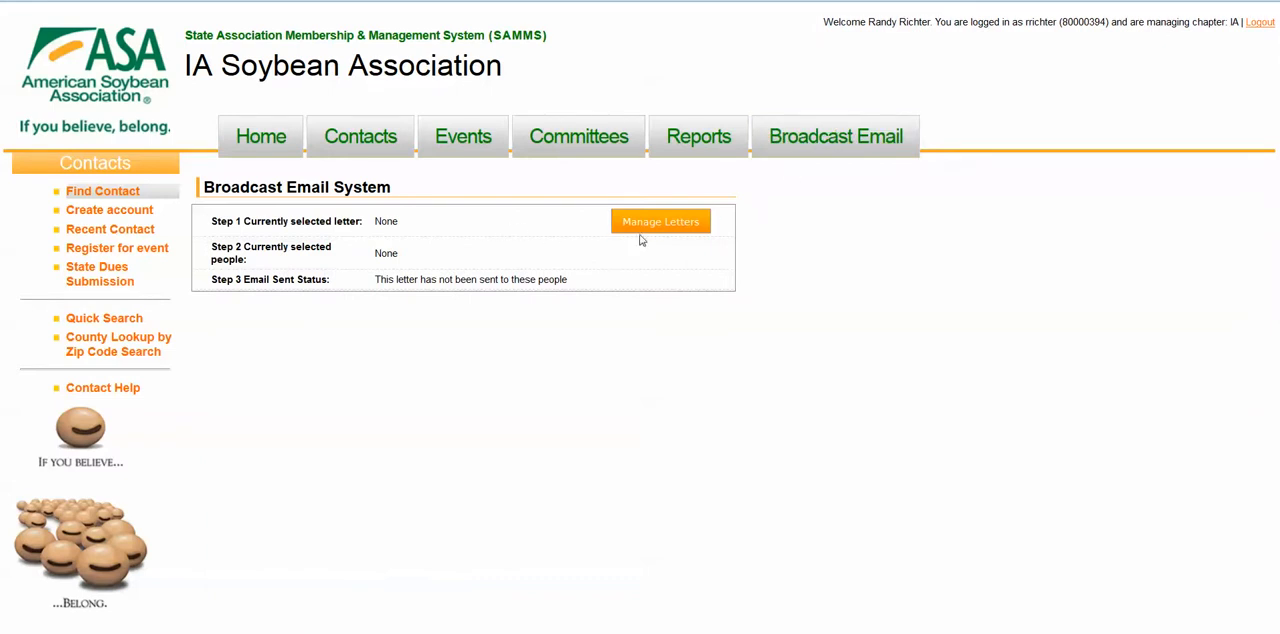
{"action": "mouse_move", "coordinate": [656, 228]}
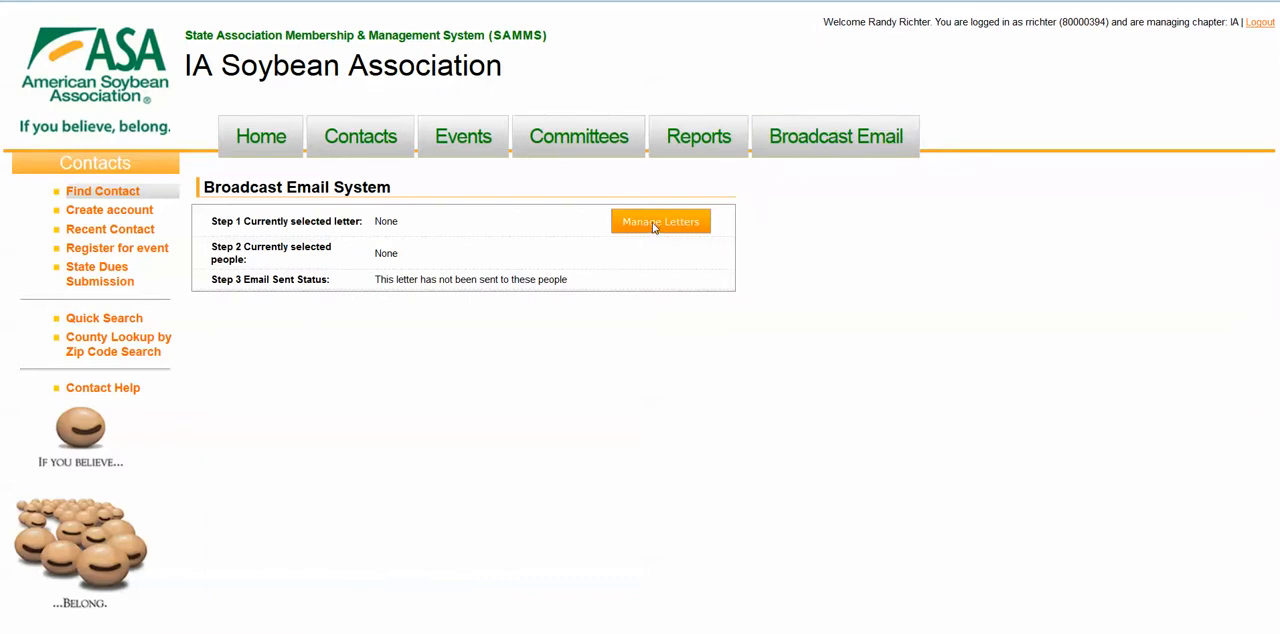
{"action": "left_click", "coordinate": [660, 220]}
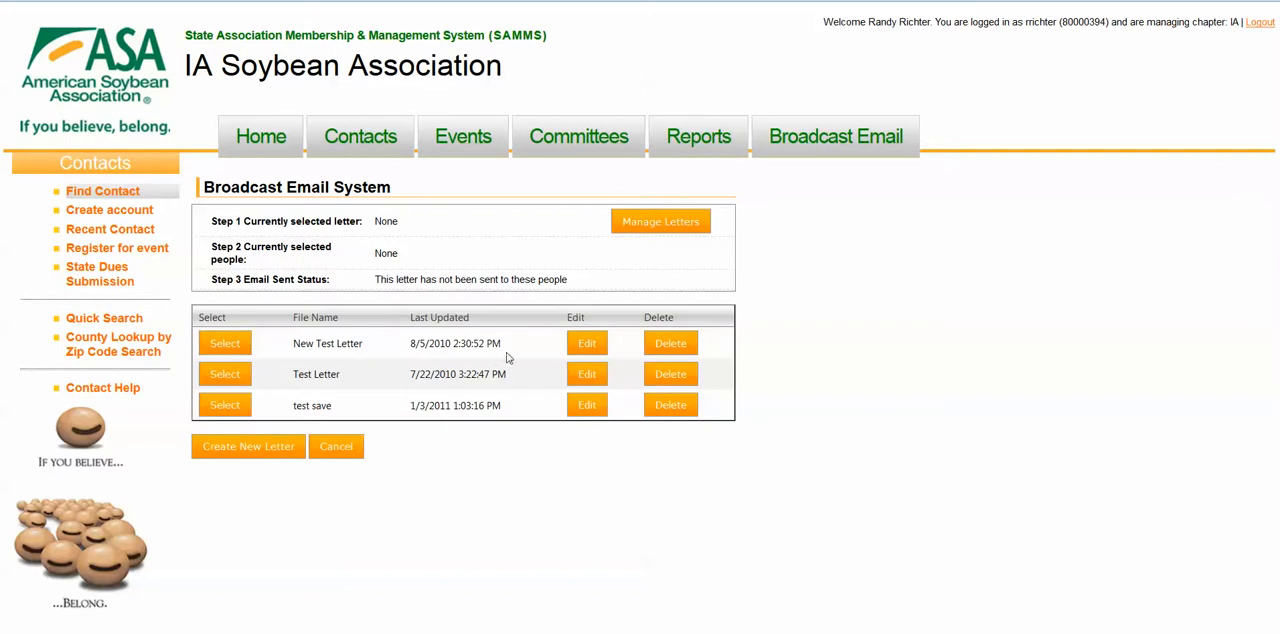
{"action": "mouse_move", "coordinate": [332, 424]}
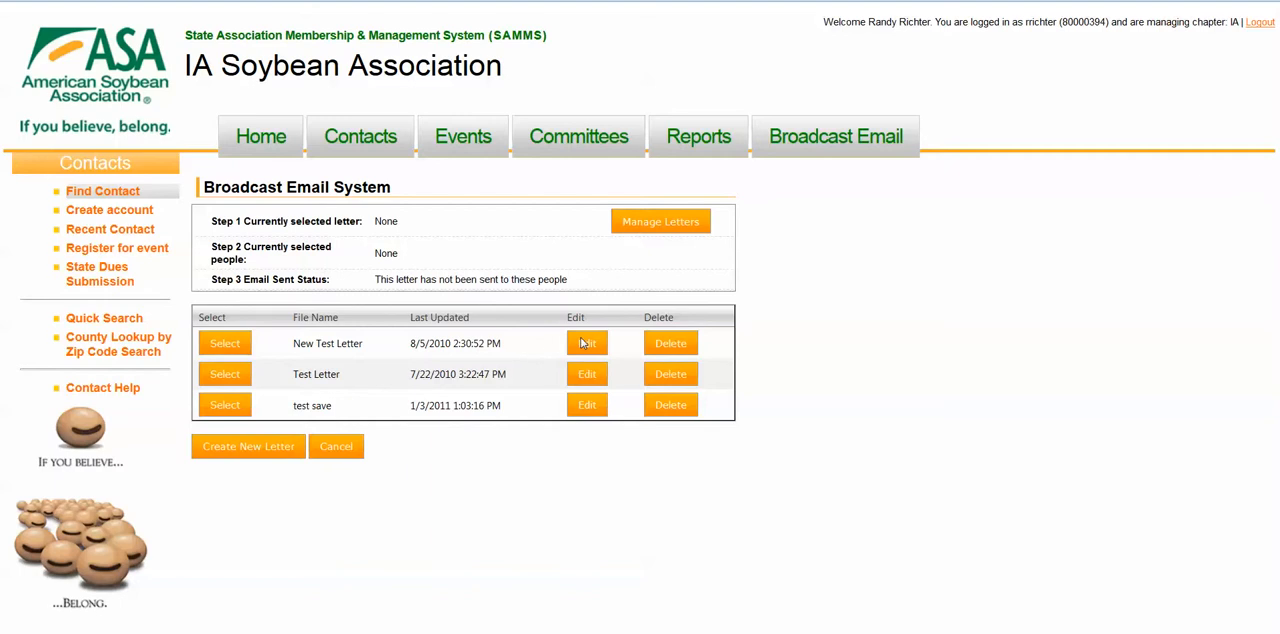
{"action": "mouse_move", "coordinate": [590, 376]}
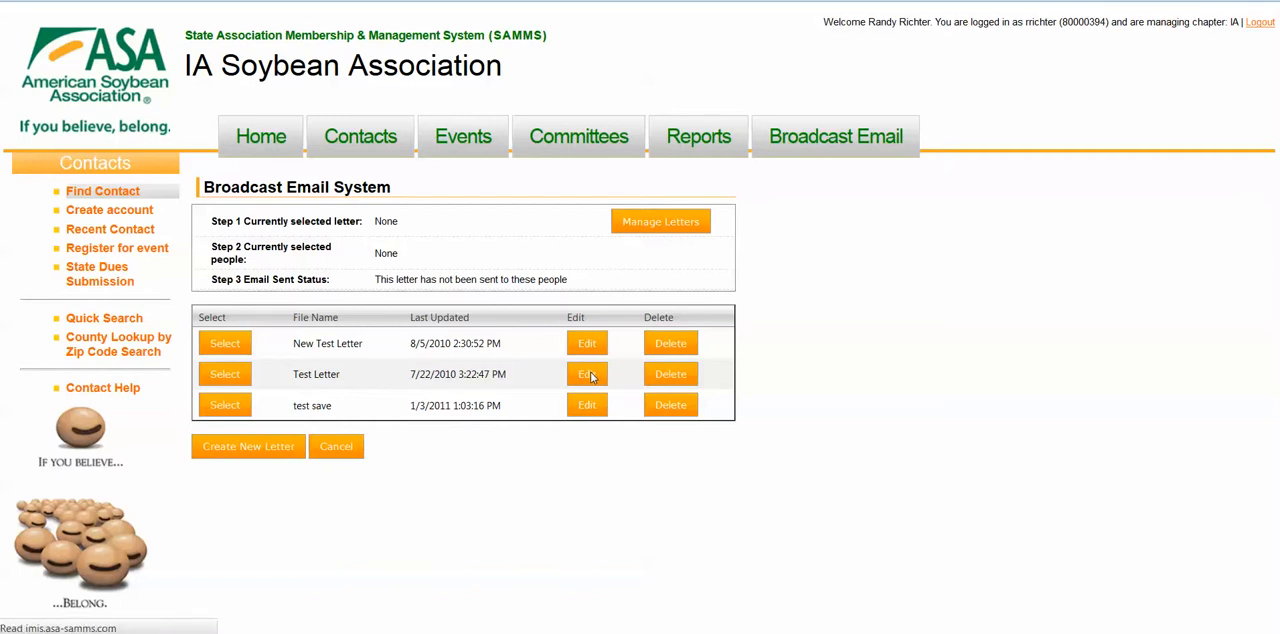
Step: Edit the Test Letter, review its greeting and body, and save it again
{"action": "left_click", "coordinate": [588, 372]}
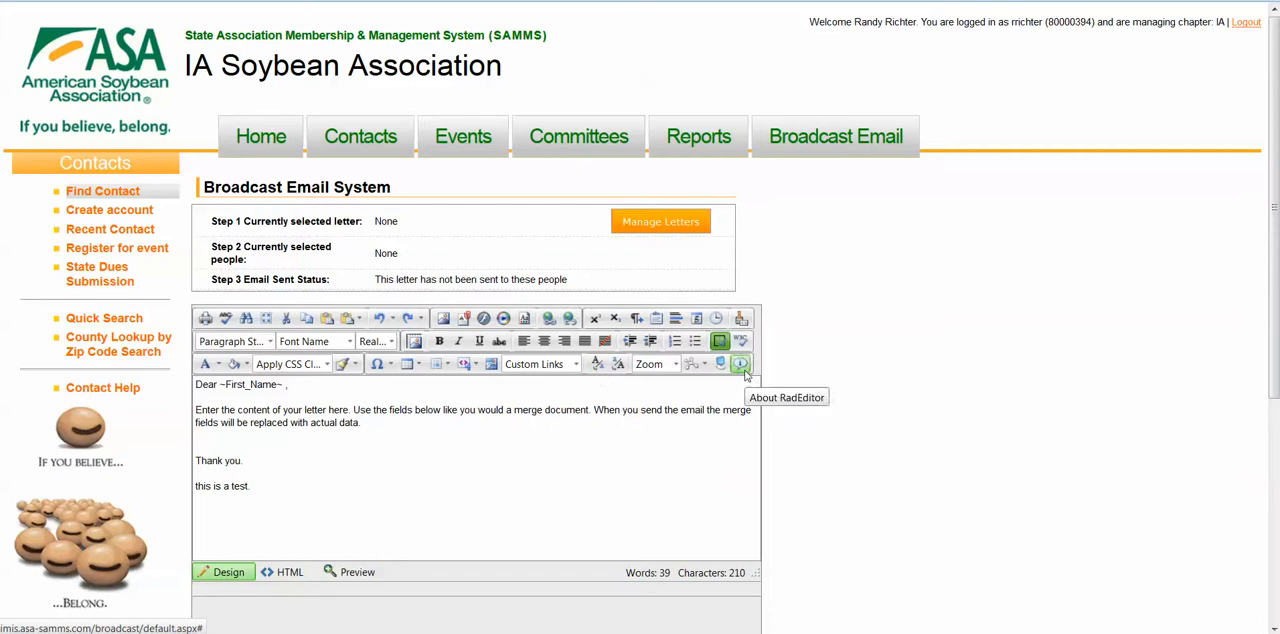
{"action": "scroll", "scroll_direction": "down", "scroll_amount": 3}
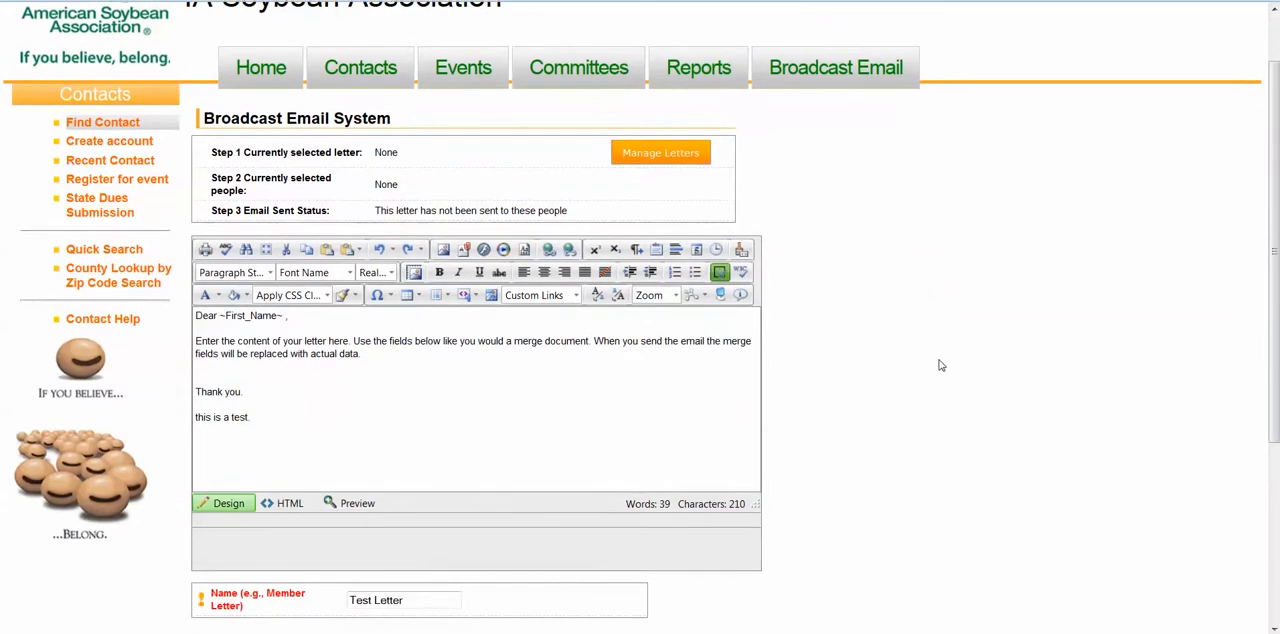
{"action": "scroll", "scroll_direction": "down", "scroll_amount": 3}
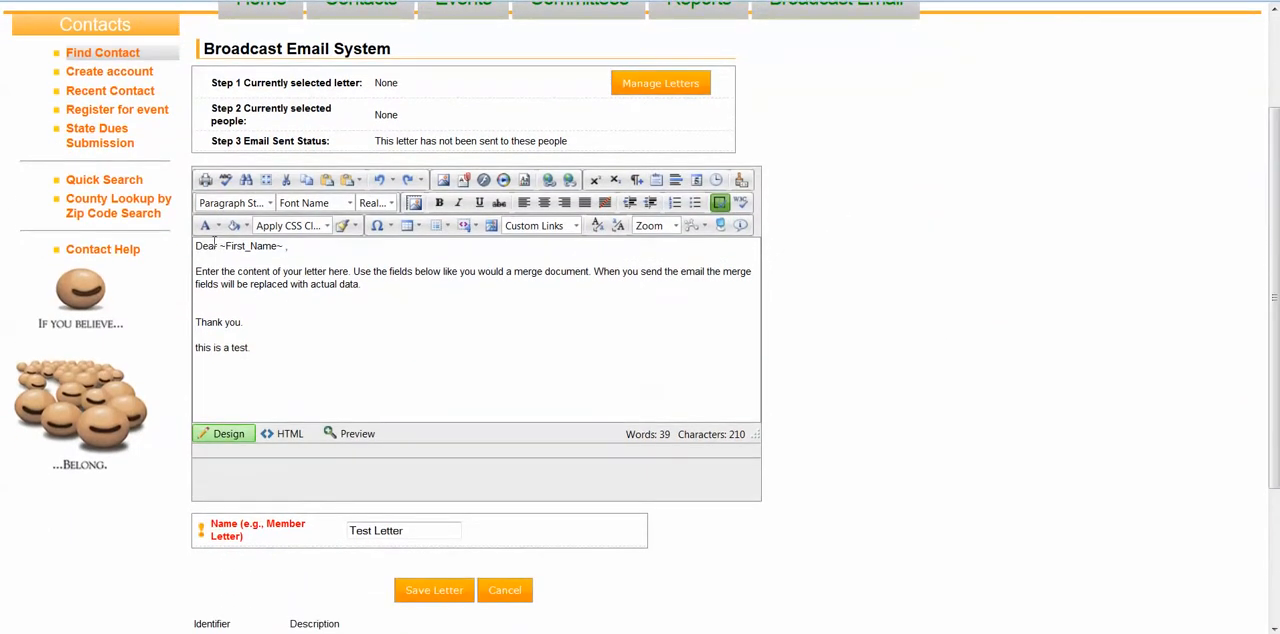
{"action": "scroll", "scroll_direction": "down", "scroll_amount": 3}
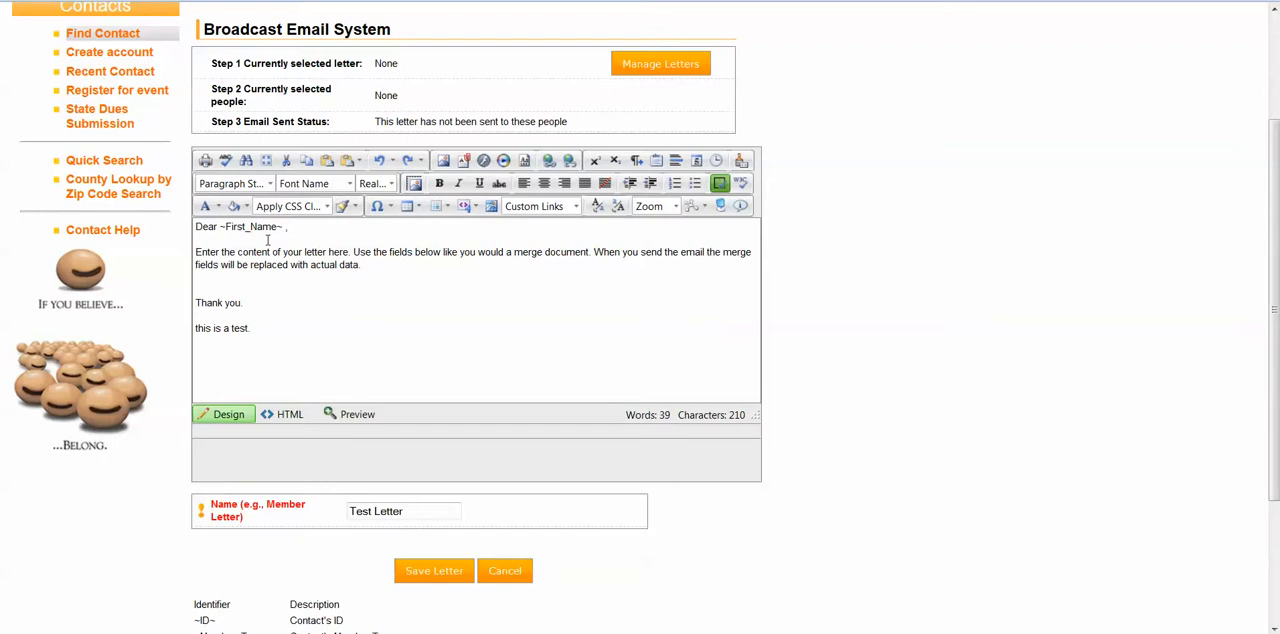
{"action": "mouse_move", "coordinate": [348, 268]}
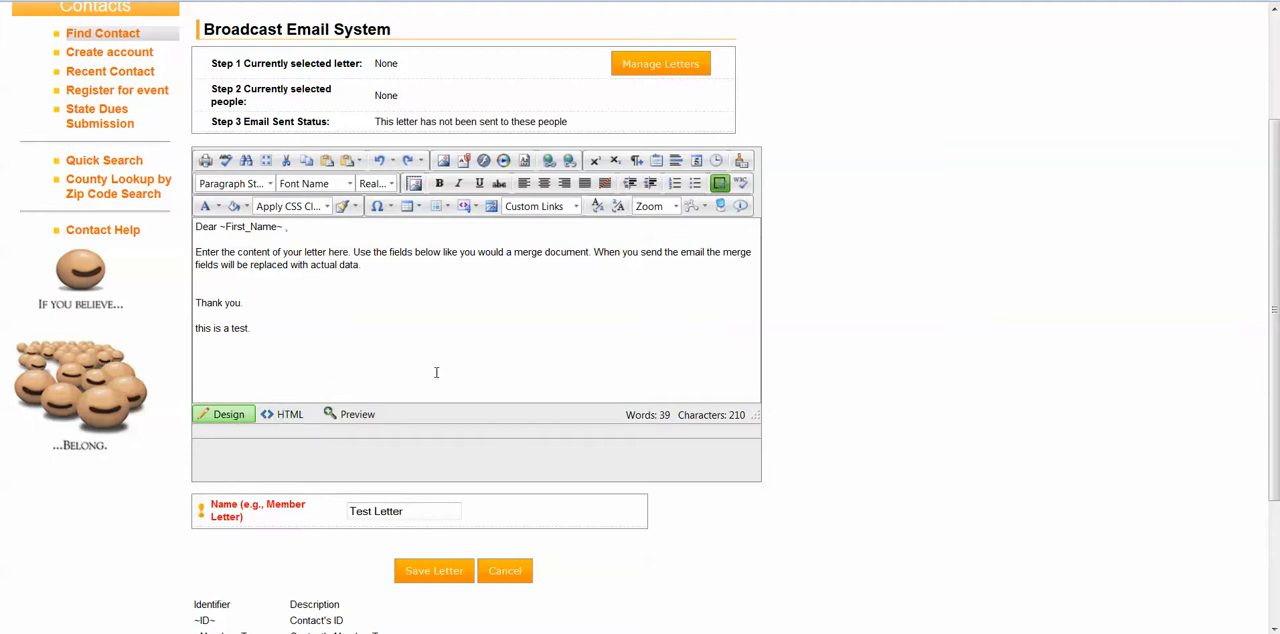
{"action": "left_click", "coordinate": [404, 512]}
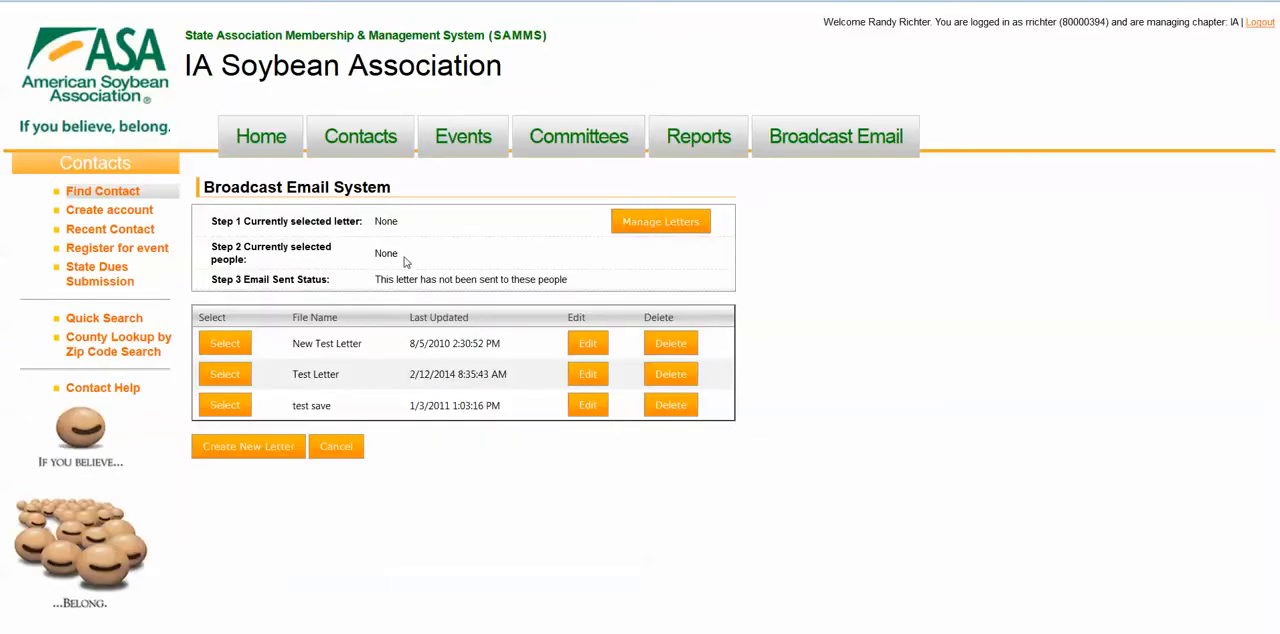
{"action": "mouse_move", "coordinate": [262, 384]}
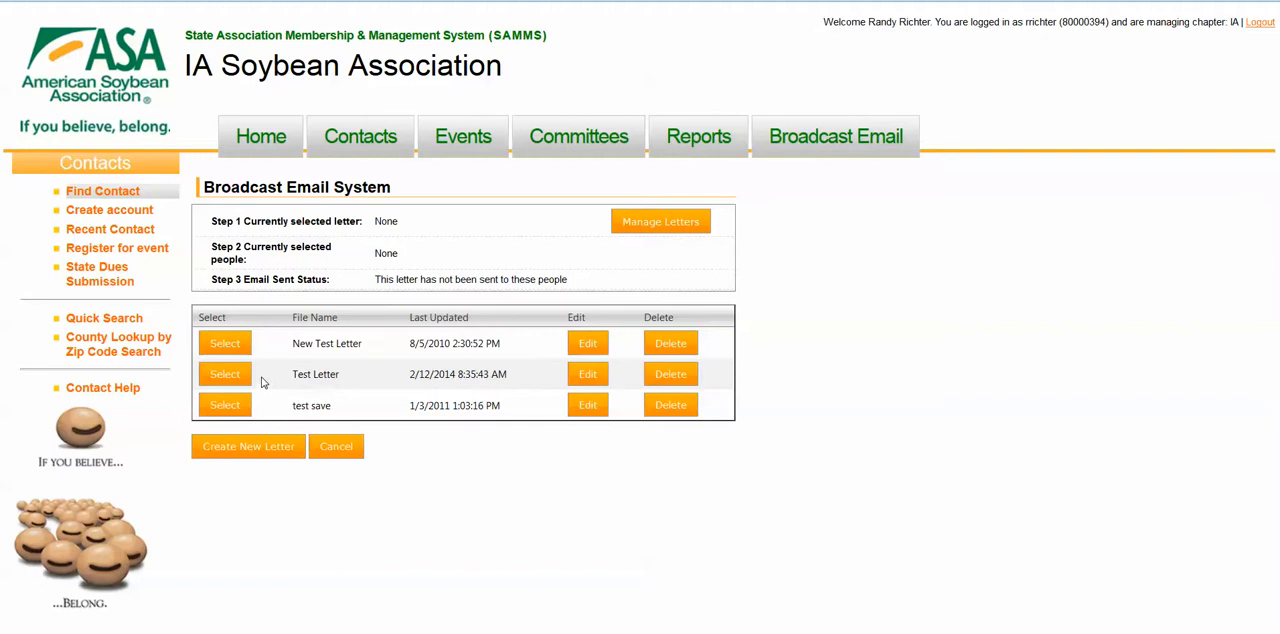
Step: Select the Test Letter for the broadcast and move on to Select People
{"action": "left_click", "coordinate": [224, 372]}
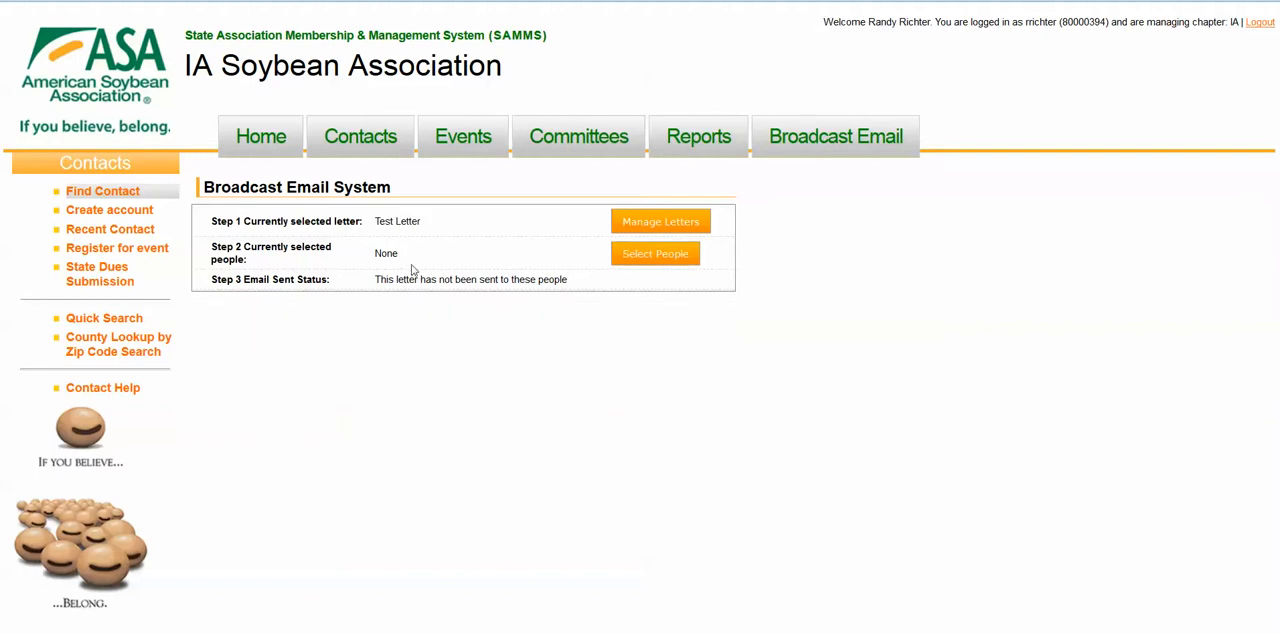
{"action": "left_click", "coordinate": [656, 252]}
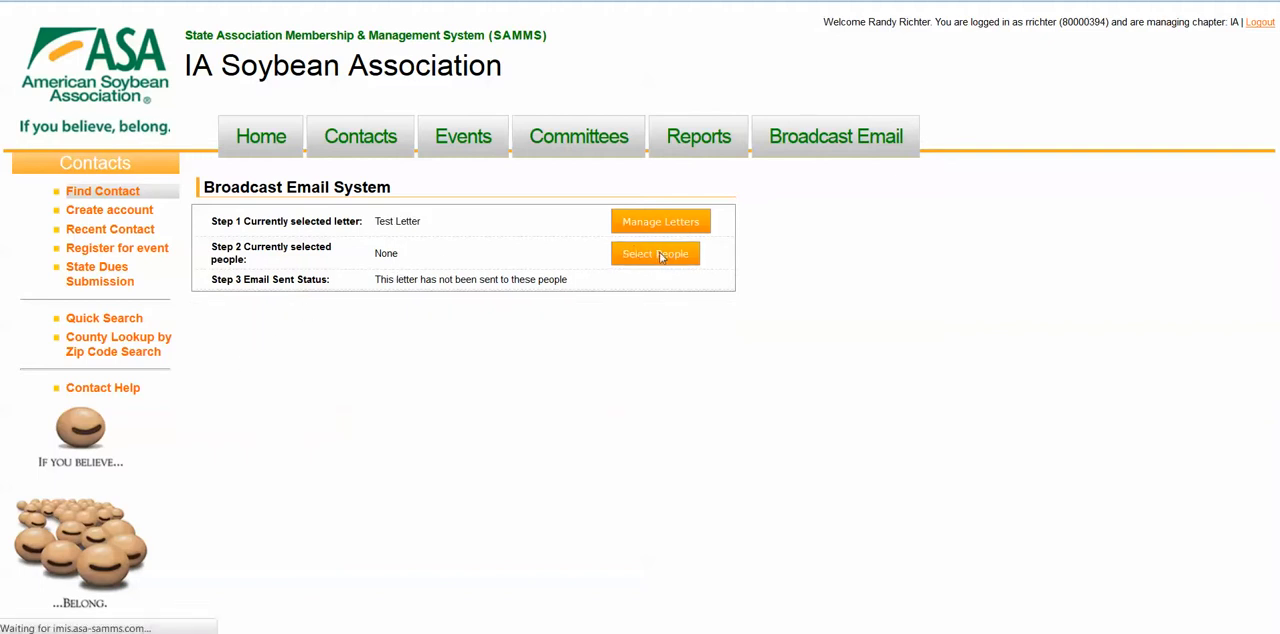
{"action": "left_click", "coordinate": [656, 252]}
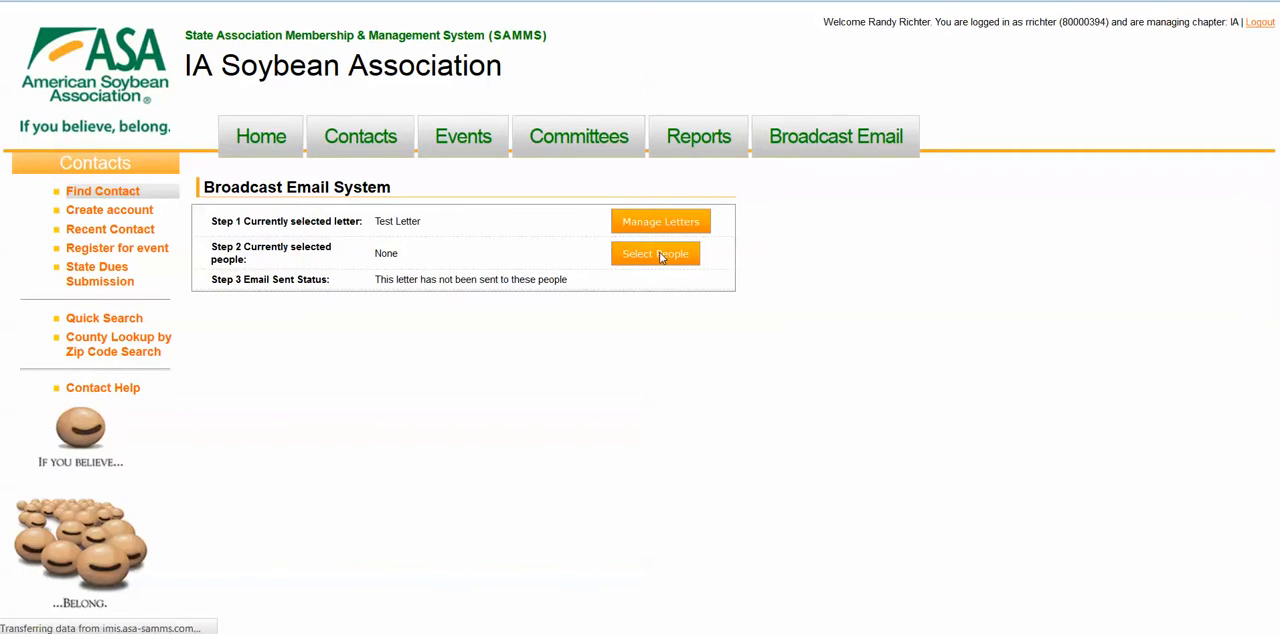
{"action": "left_click", "coordinate": [656, 252]}
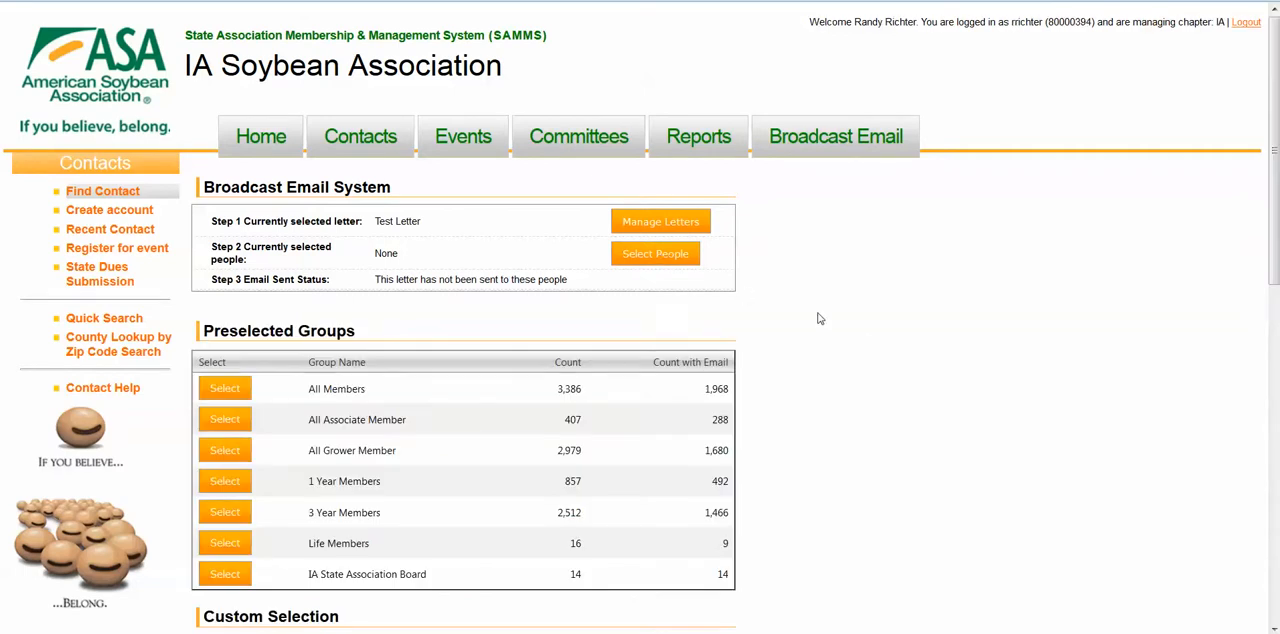
{"action": "scroll", "scroll_direction": "down", "scroll_amount": 3}
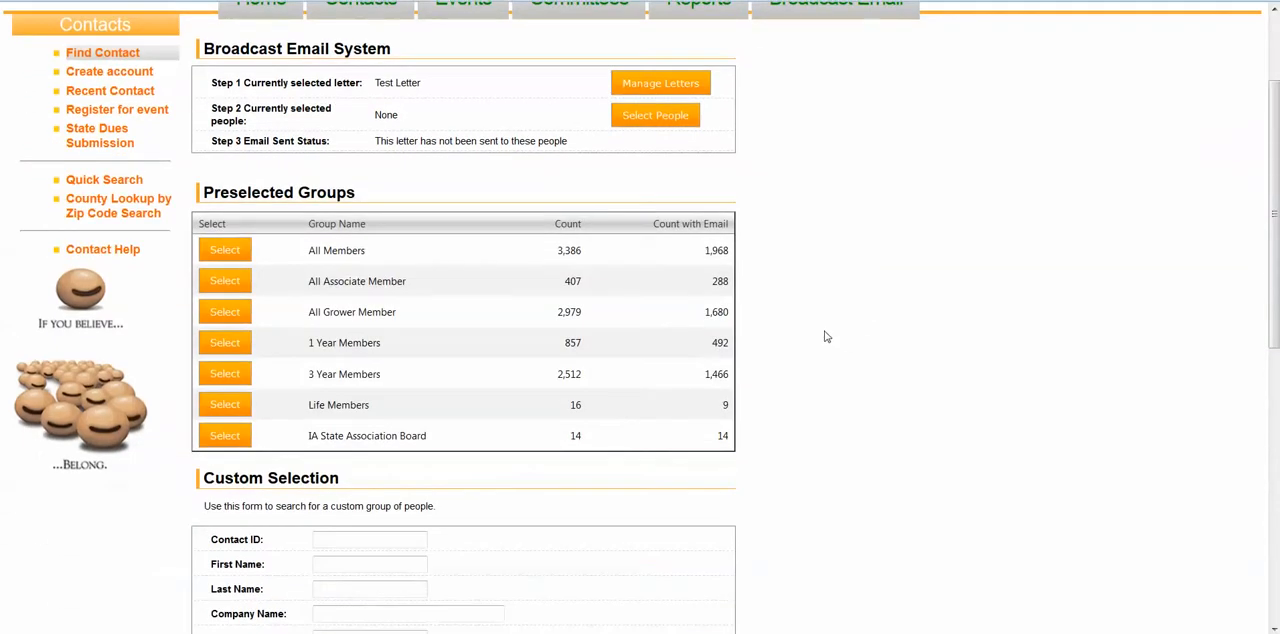
{"action": "mouse_move", "coordinate": [832, 332]}
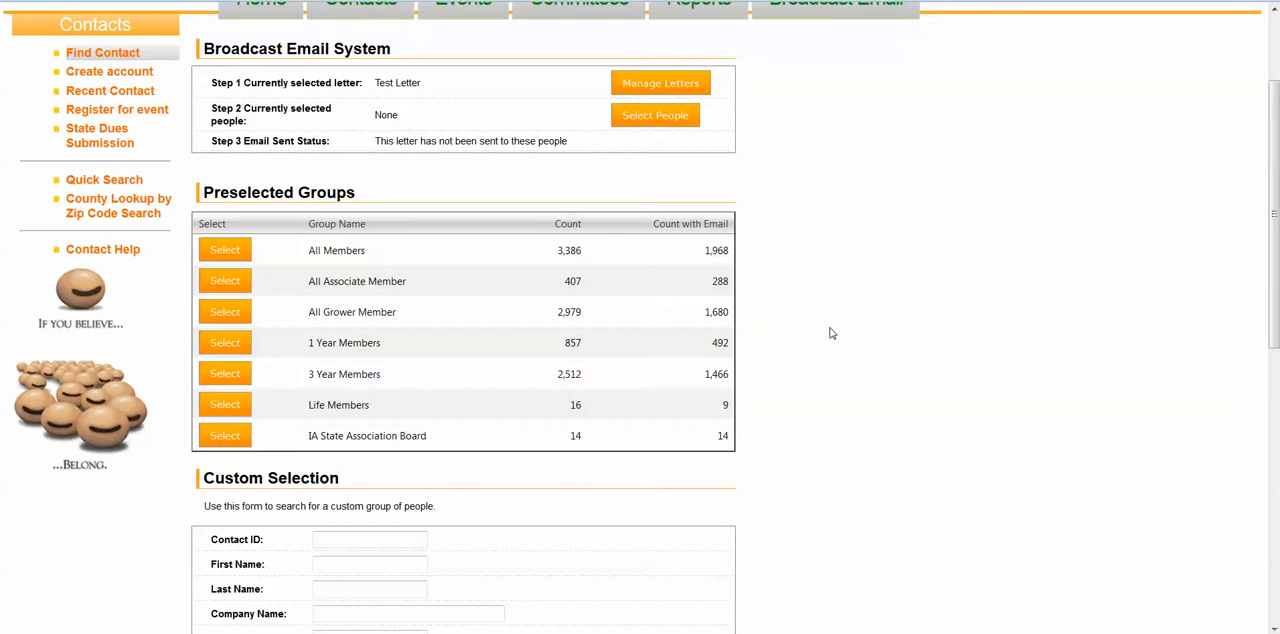
{"action": "mouse_move", "coordinate": [392, 440]}
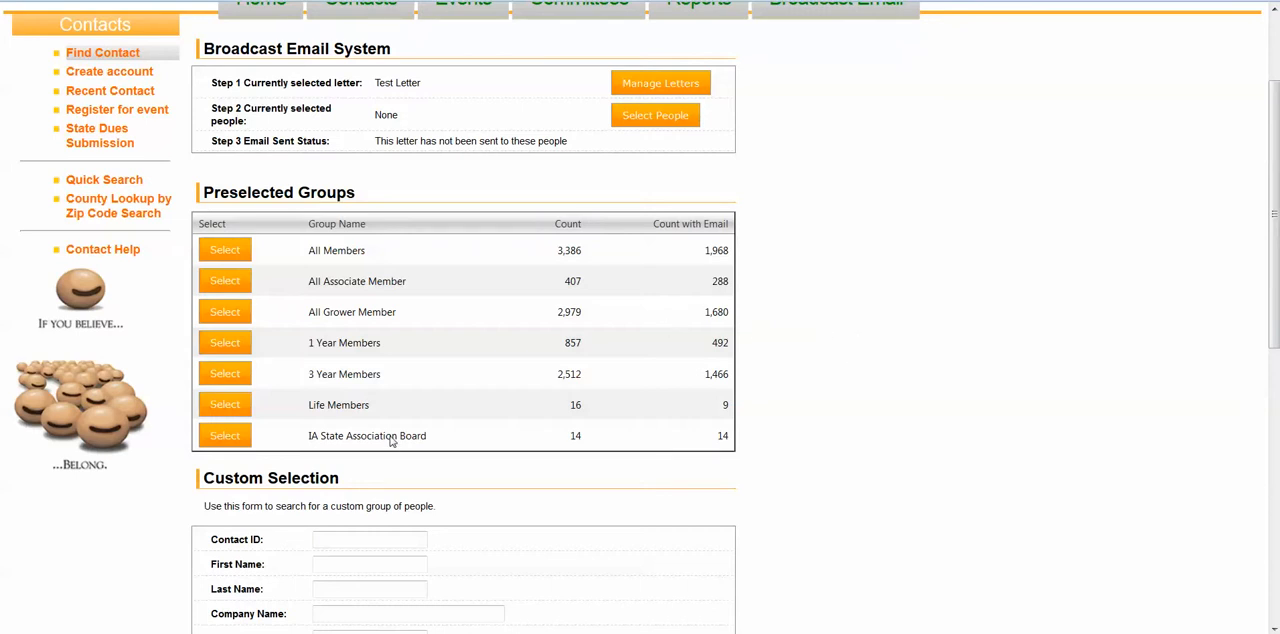
{"action": "mouse_move", "coordinate": [344, 424]}
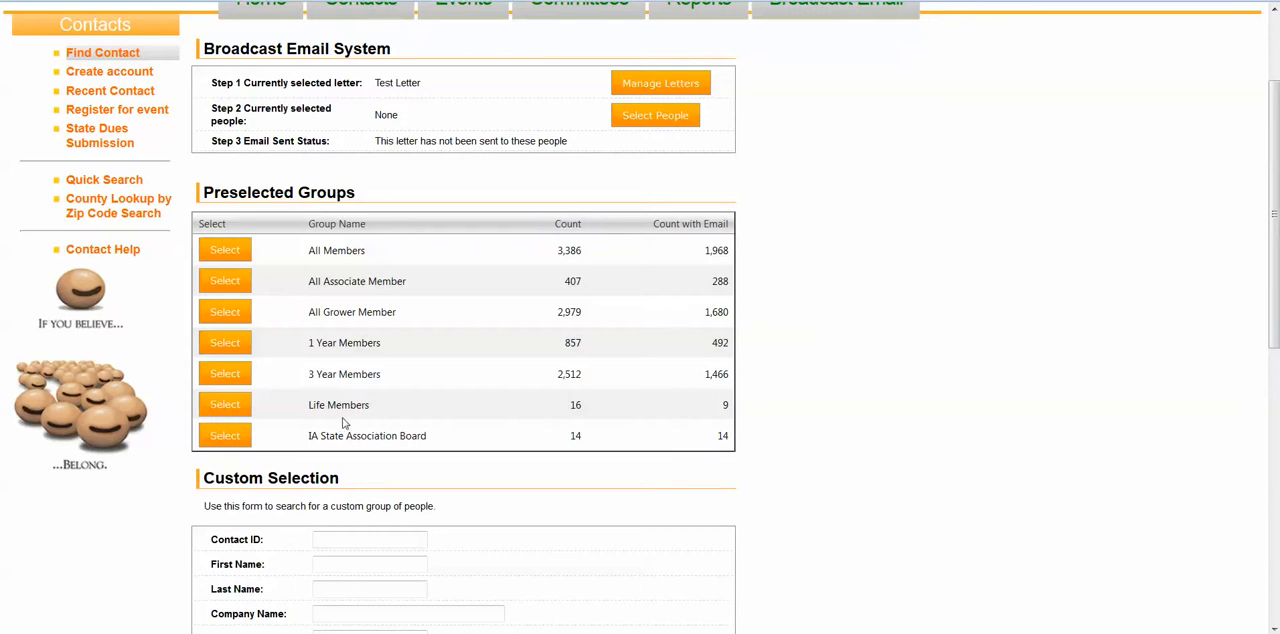
{"action": "scroll", "scroll_direction": "down", "scroll_amount": 3}
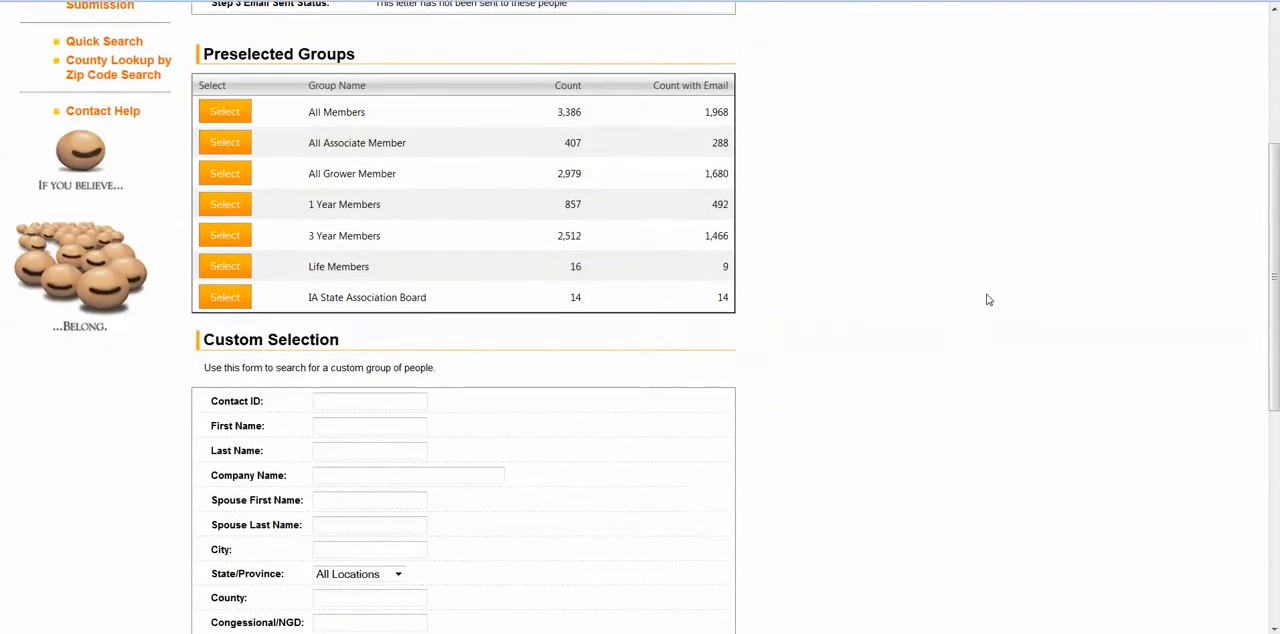
{"action": "scroll", "scroll_direction": "down", "scroll_amount": 3}
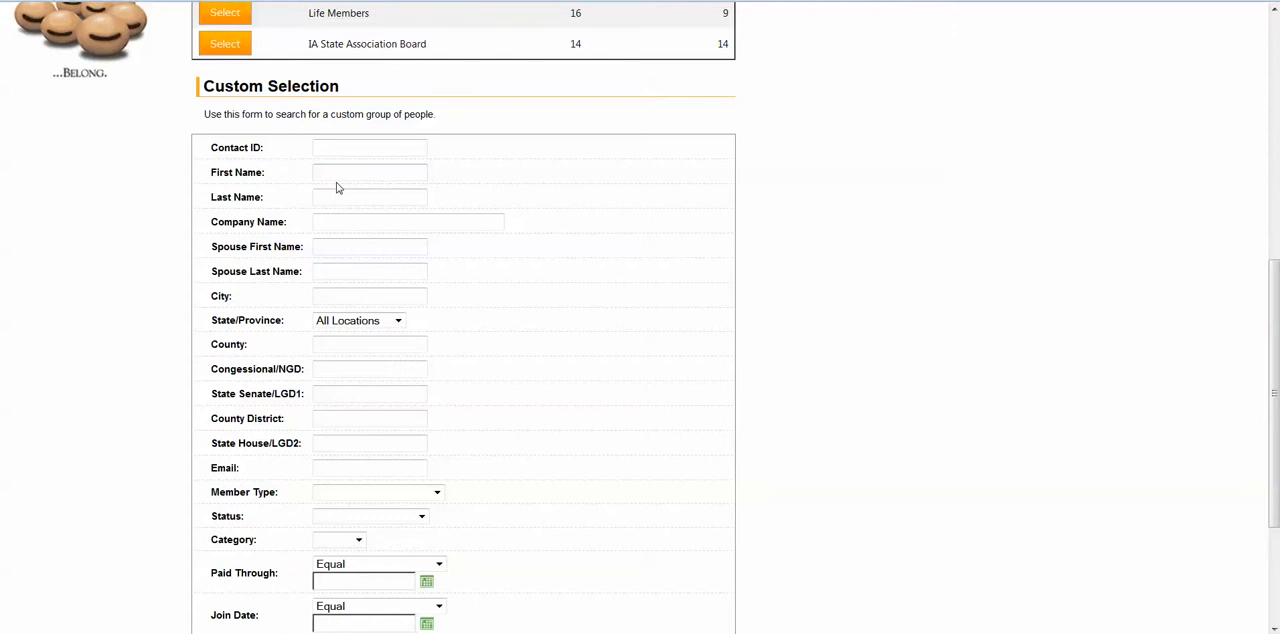
{"action": "scroll", "scroll_direction": "down", "scroll_amount": 3}
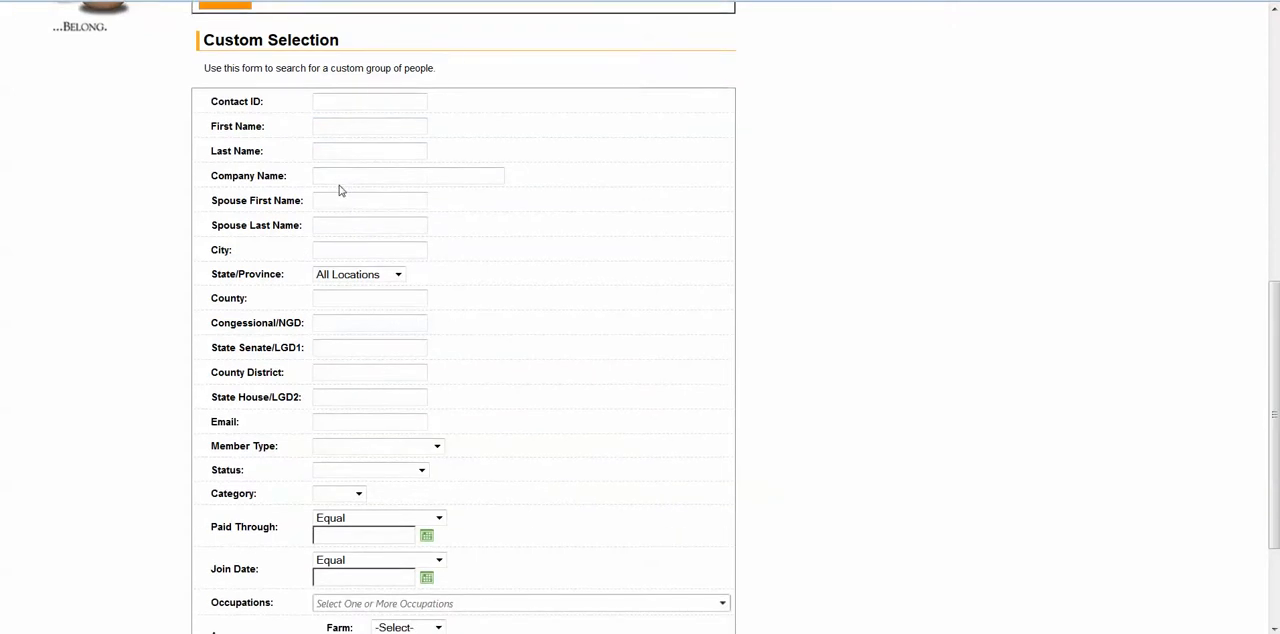
{"action": "mouse_move", "coordinate": [378, 244]}
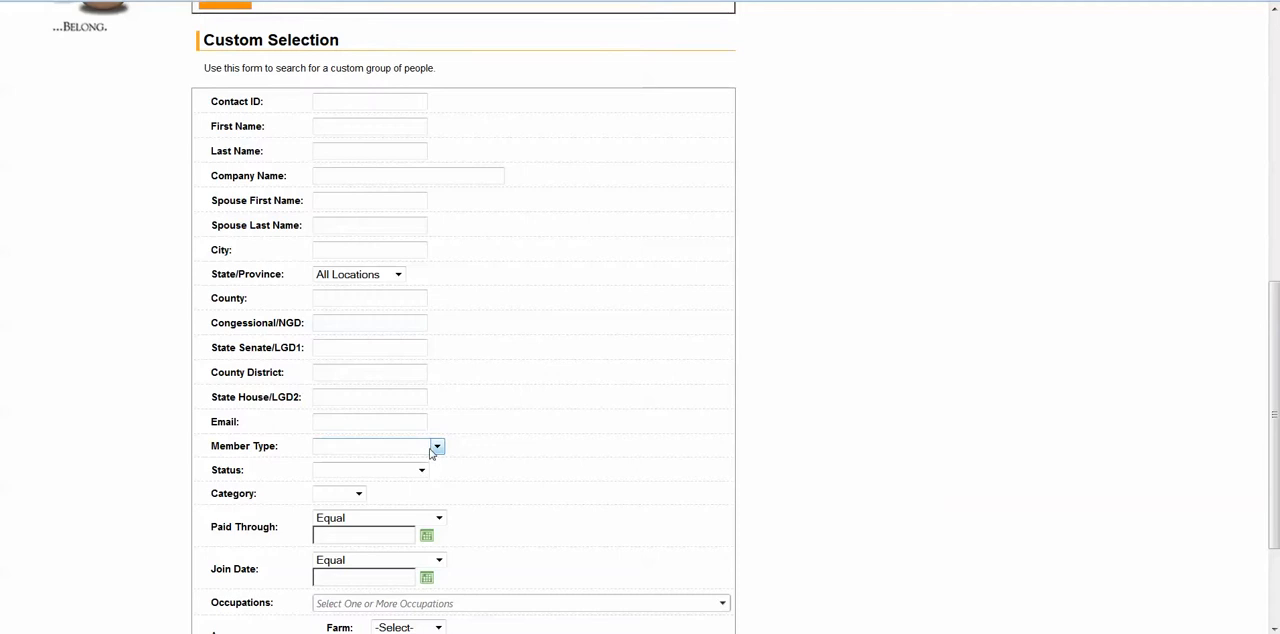
{"action": "left_click", "coordinate": [436, 446]}
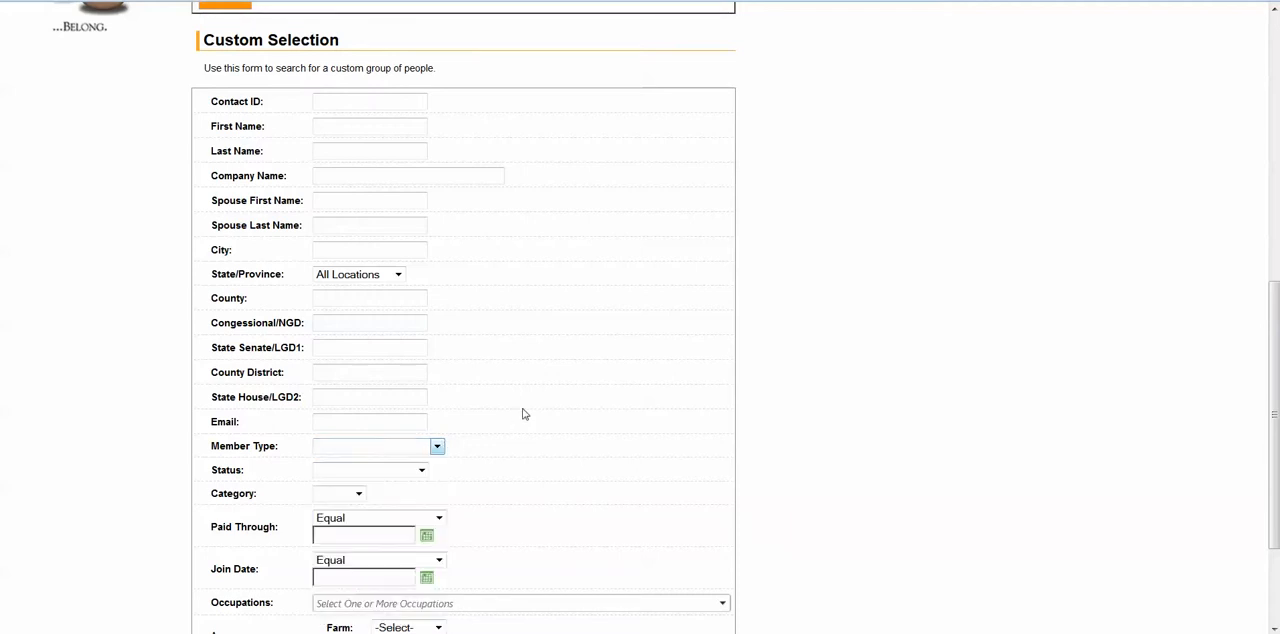
{"action": "scroll", "scroll_direction": "down", "scroll_amount": 3}
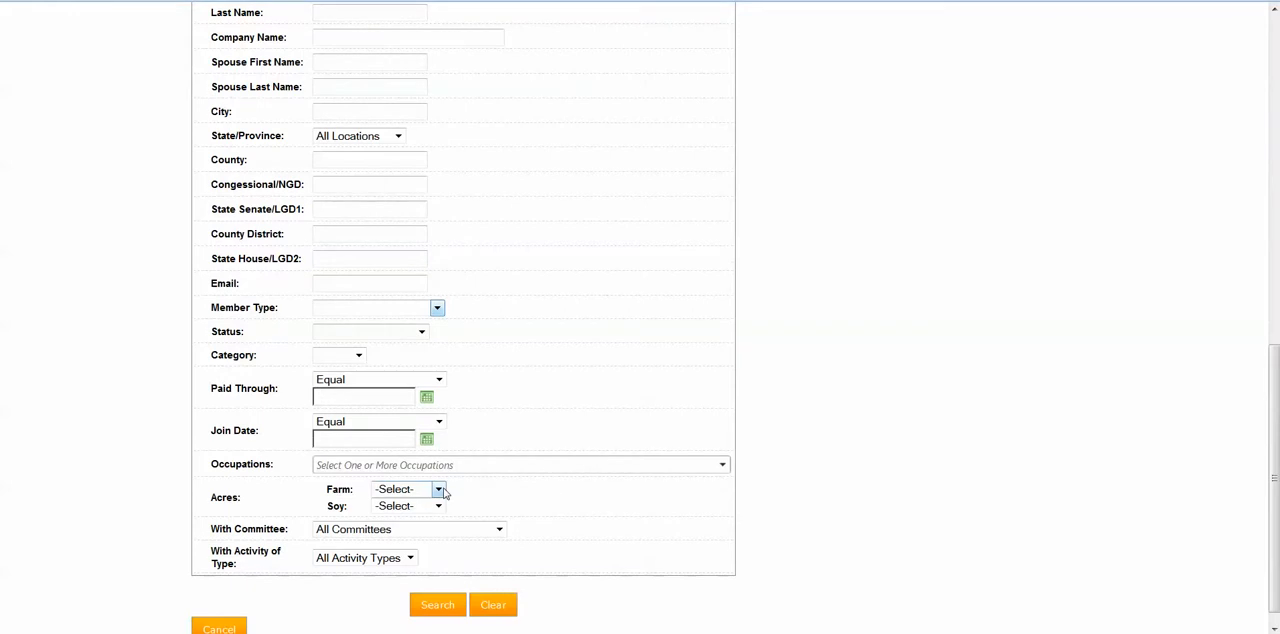
{"action": "left_click", "coordinate": [438, 504]}
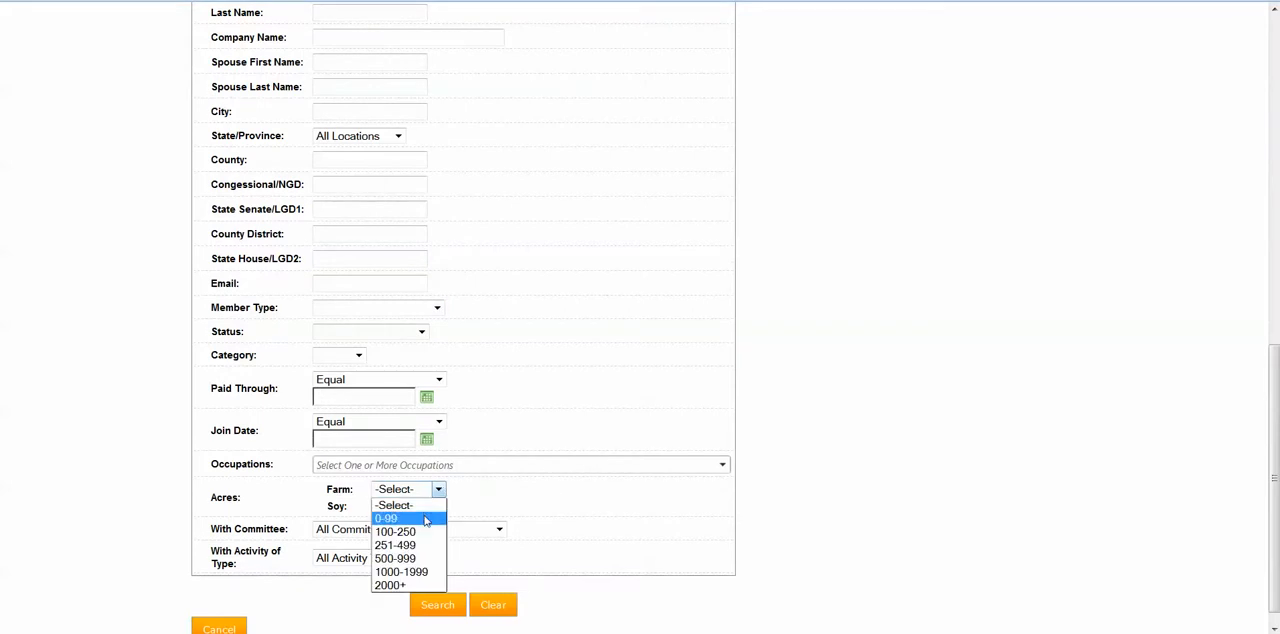
{"action": "mouse_move", "coordinate": [784, 462]}
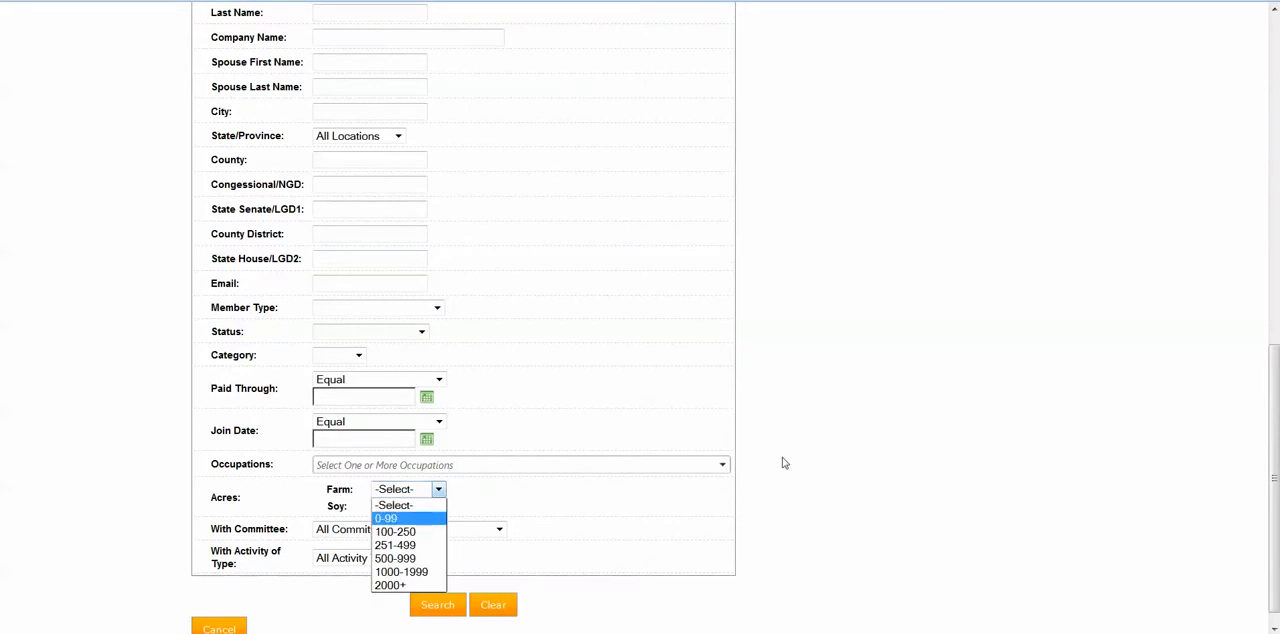
{"action": "left_click", "coordinate": [408, 488]}
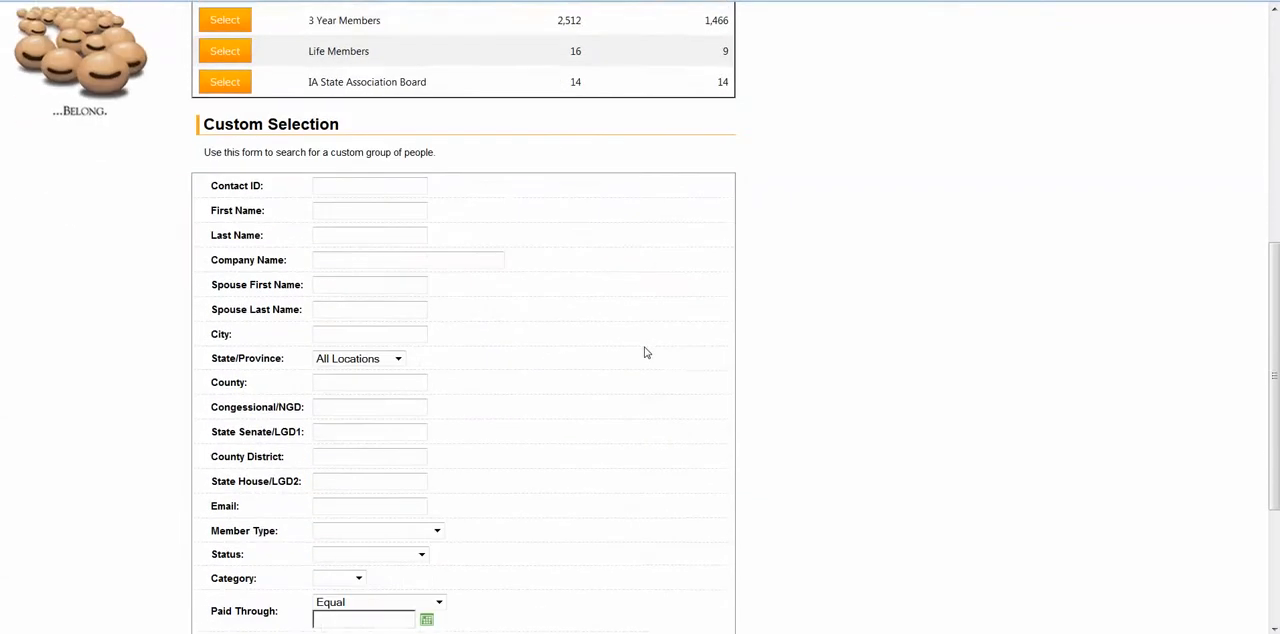
{"action": "scroll", "scroll_direction": "down", "scroll_amount": 3}
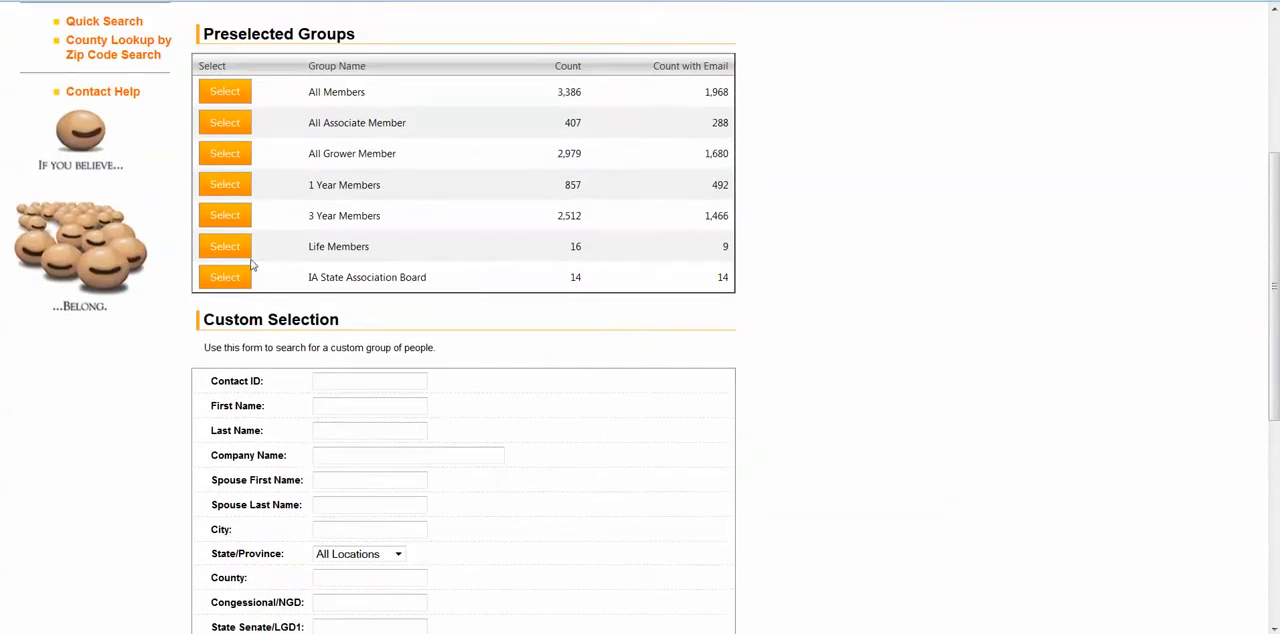
{"action": "mouse_move", "coordinate": [232, 254]}
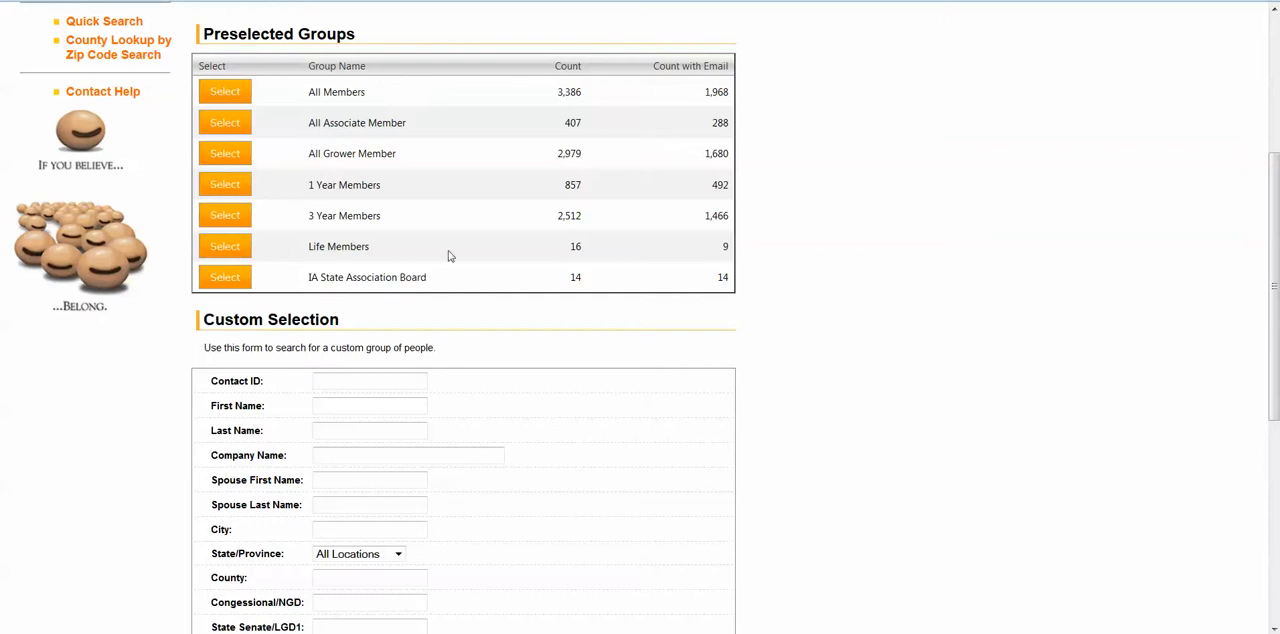
{"action": "mouse_move", "coordinate": [712, 260]}
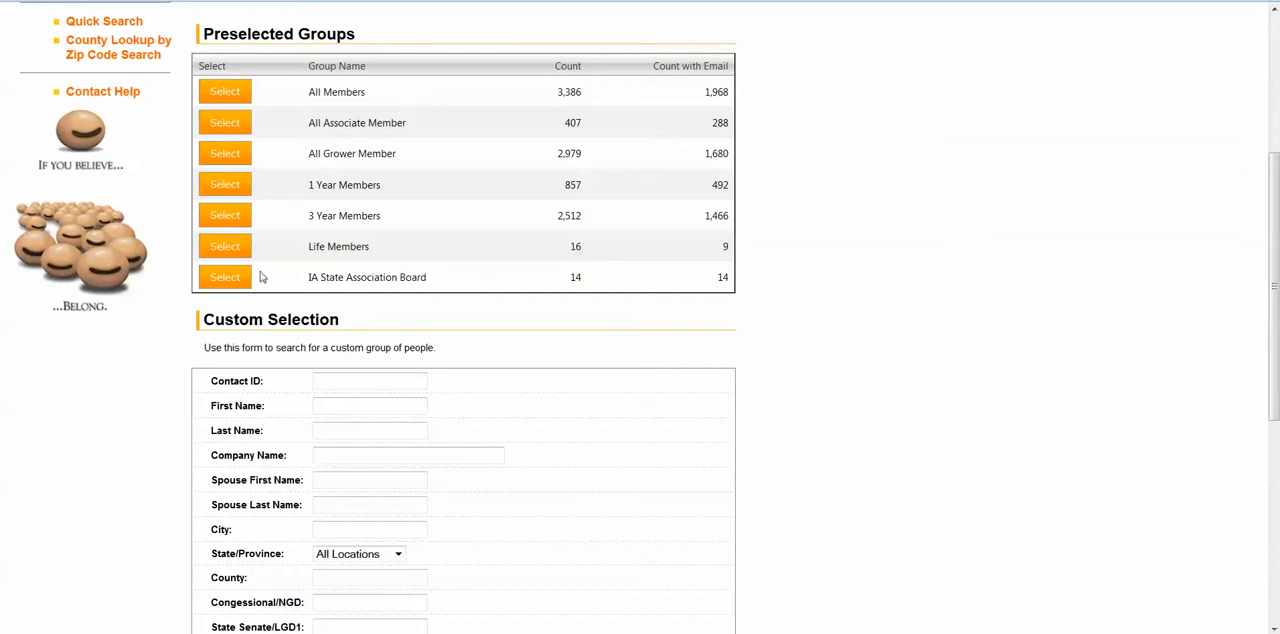
Step: Select the Life Members group (9 email addresses) as the broadcast recipients
{"action": "left_click", "coordinate": [224, 246]}
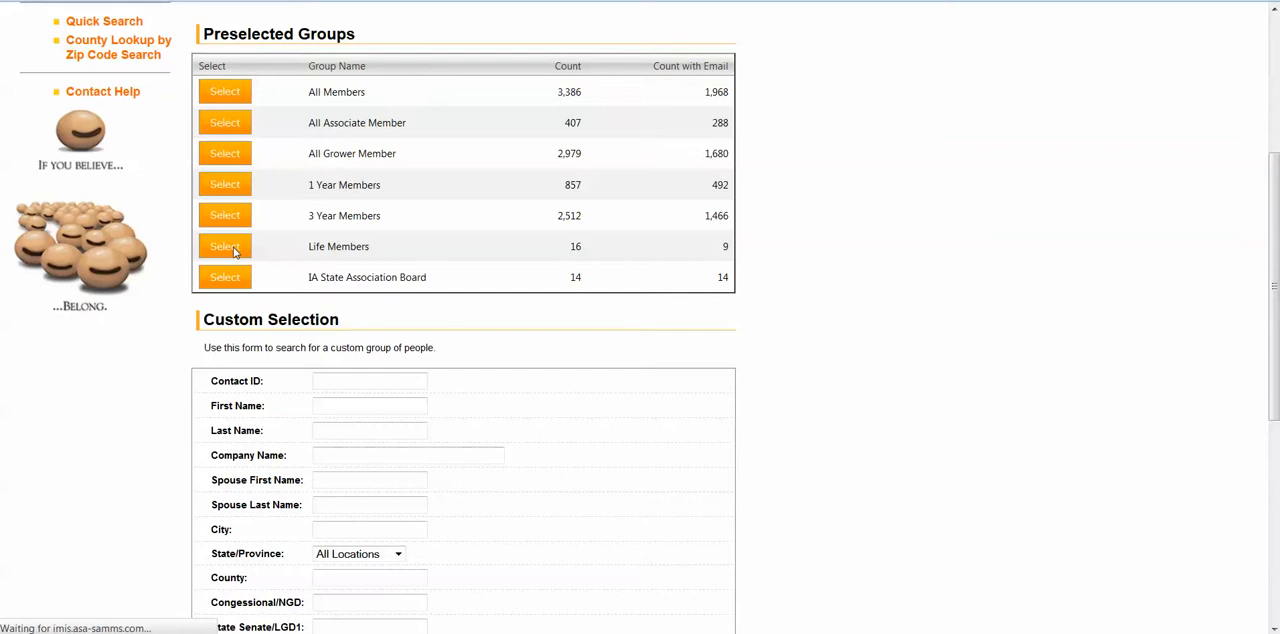
{"action": "left_click", "coordinate": [224, 246]}
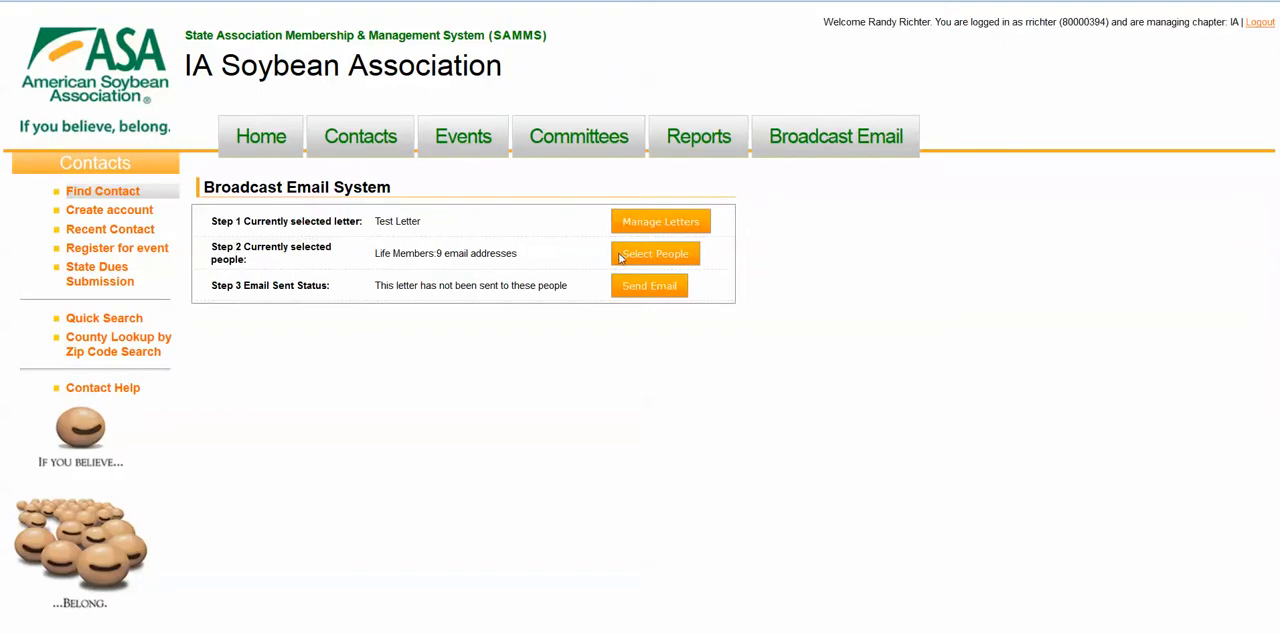
Step: Start Step 3 Send Email so the form with From address and subject appears
{"action": "left_click", "coordinate": [648, 284]}
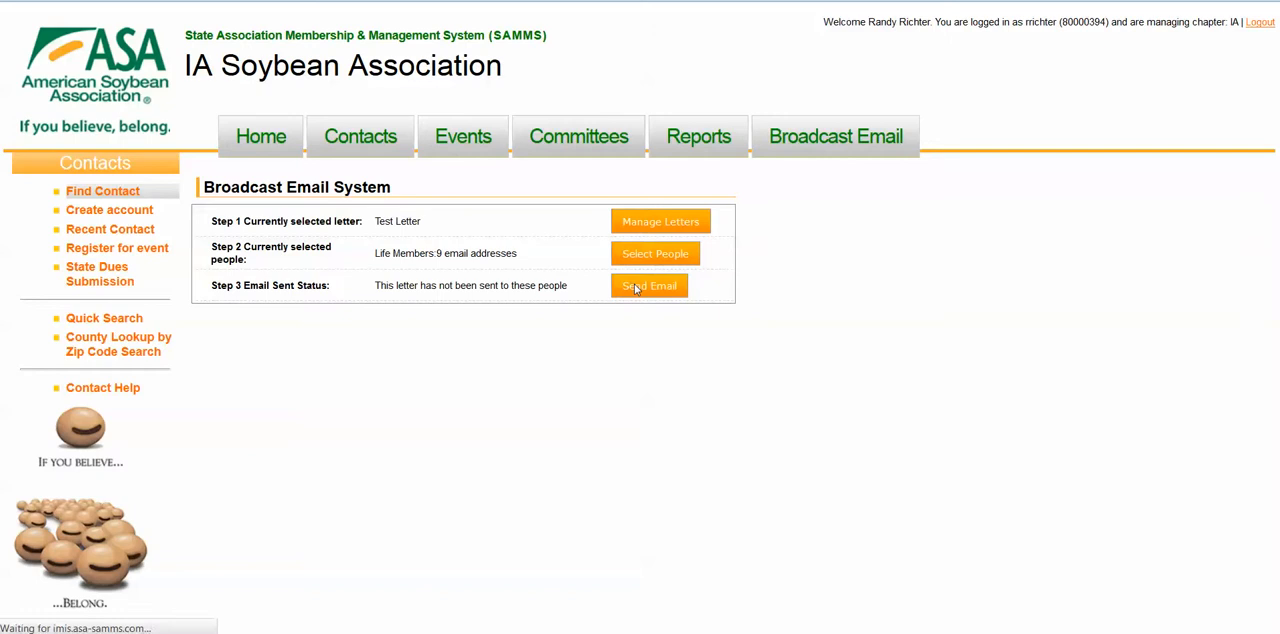
{"action": "left_click", "coordinate": [648, 284]}
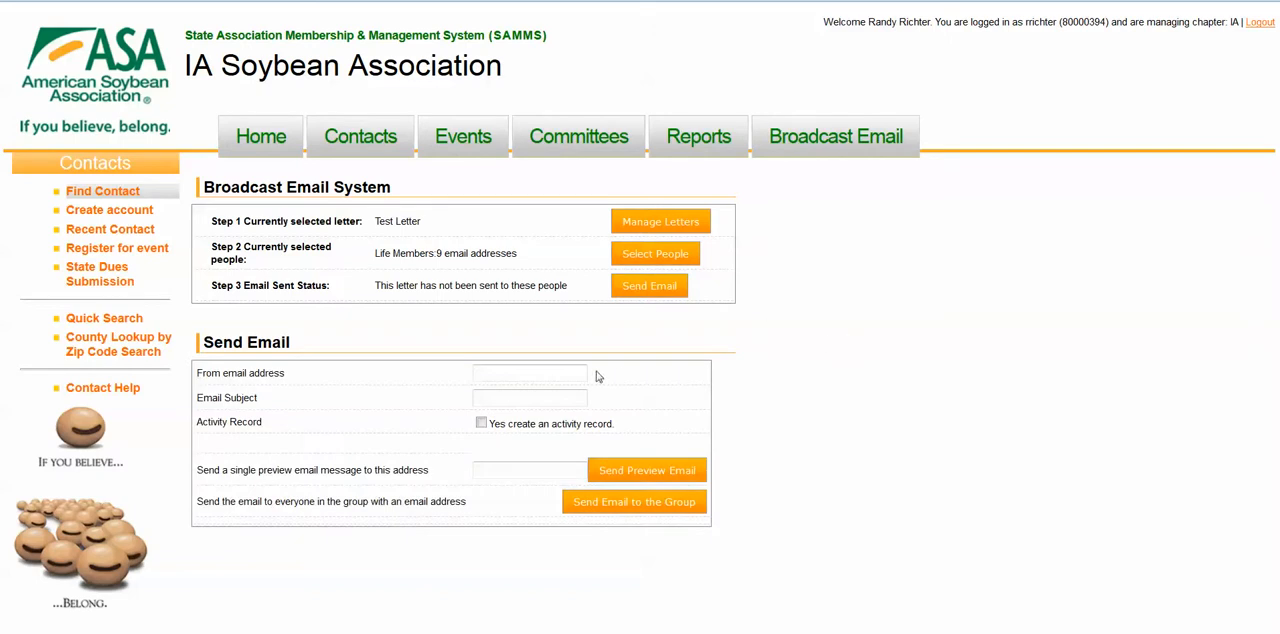
{"action": "mouse_move", "coordinate": [530, 388]}
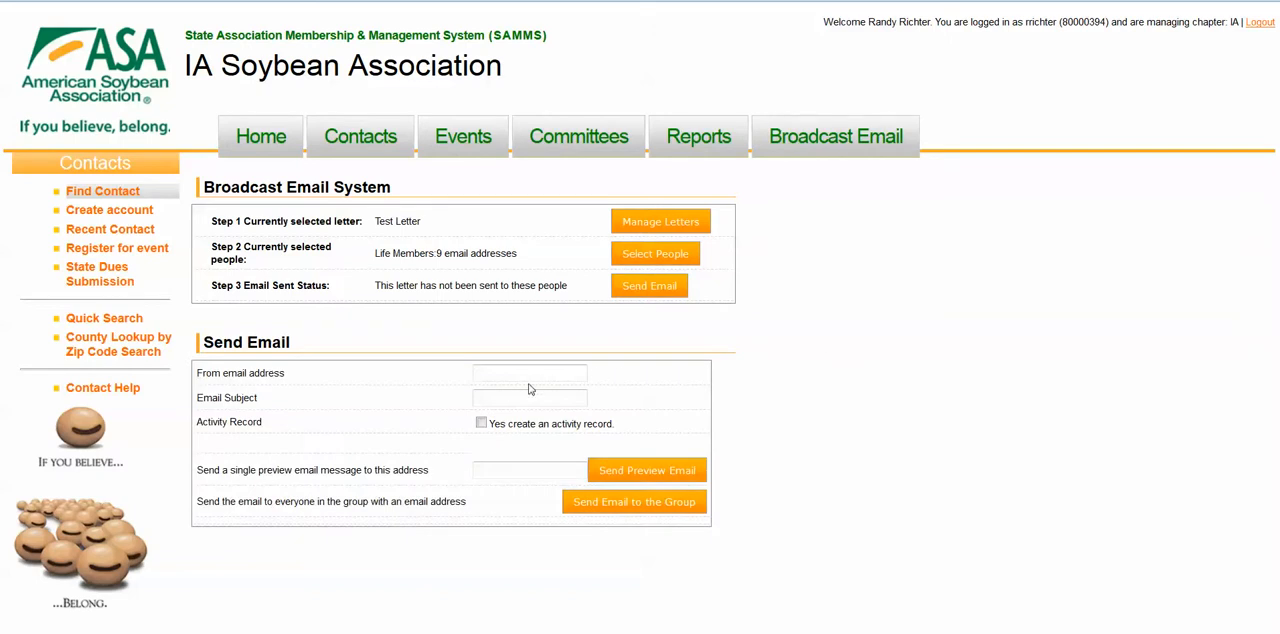
{"action": "left_click", "coordinate": [528, 372]}
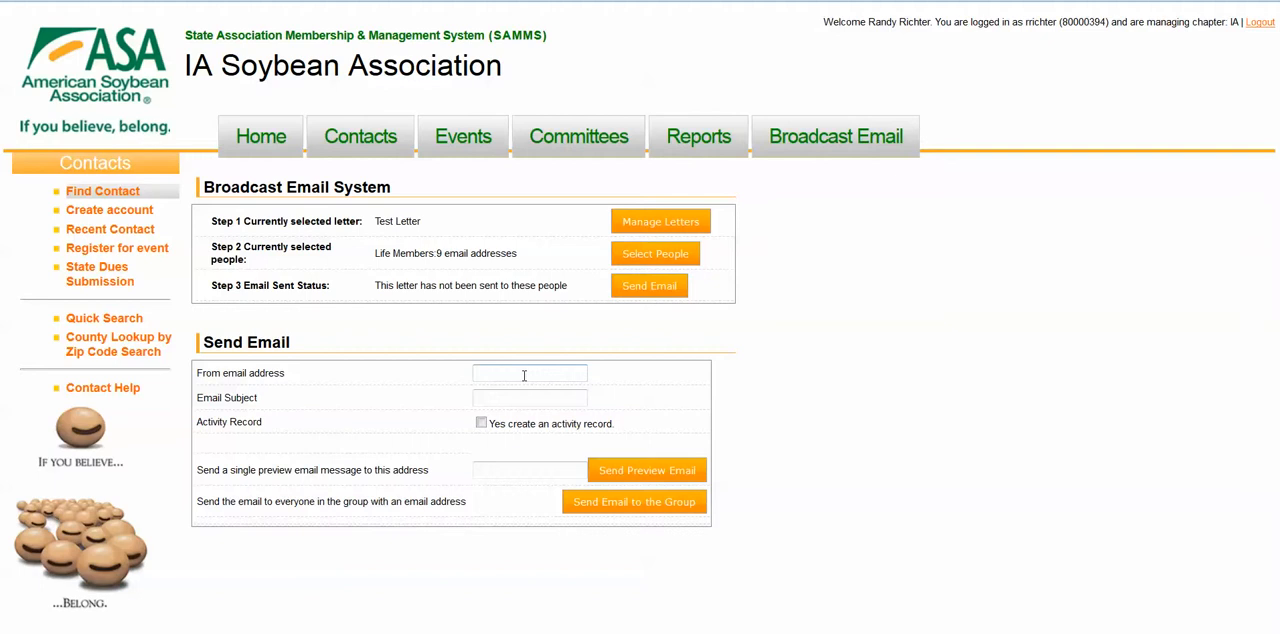
{"action": "type", "text": "info@myorg.org"}
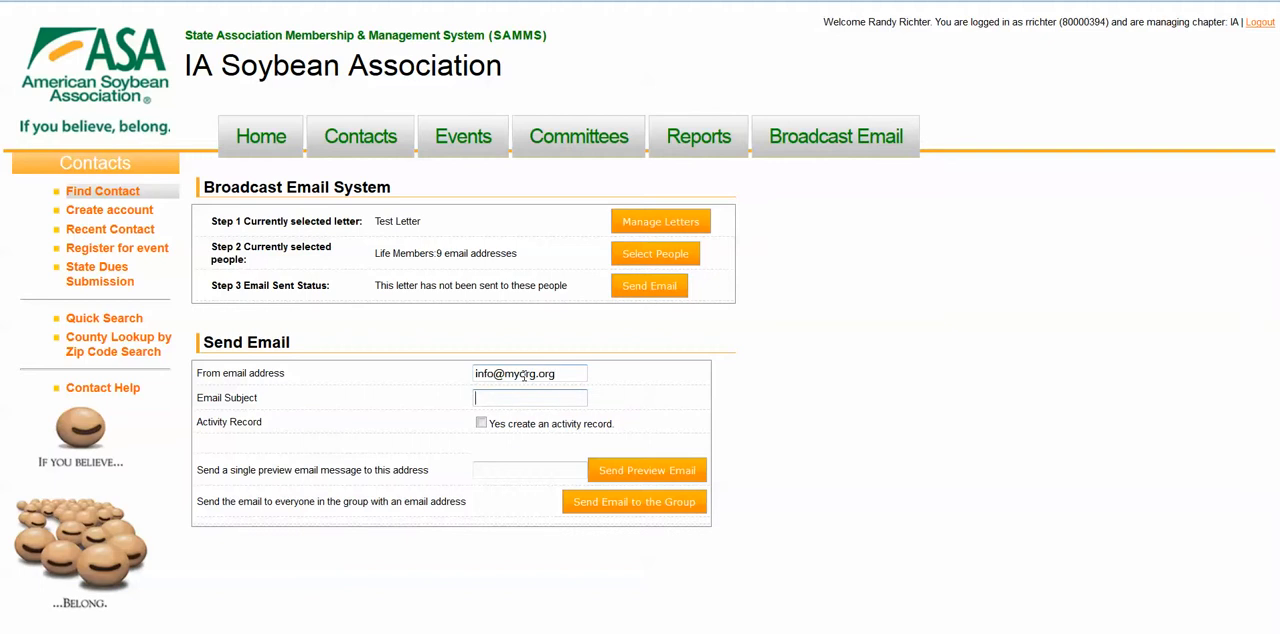
{"action": "type", "text": "New ideas"}
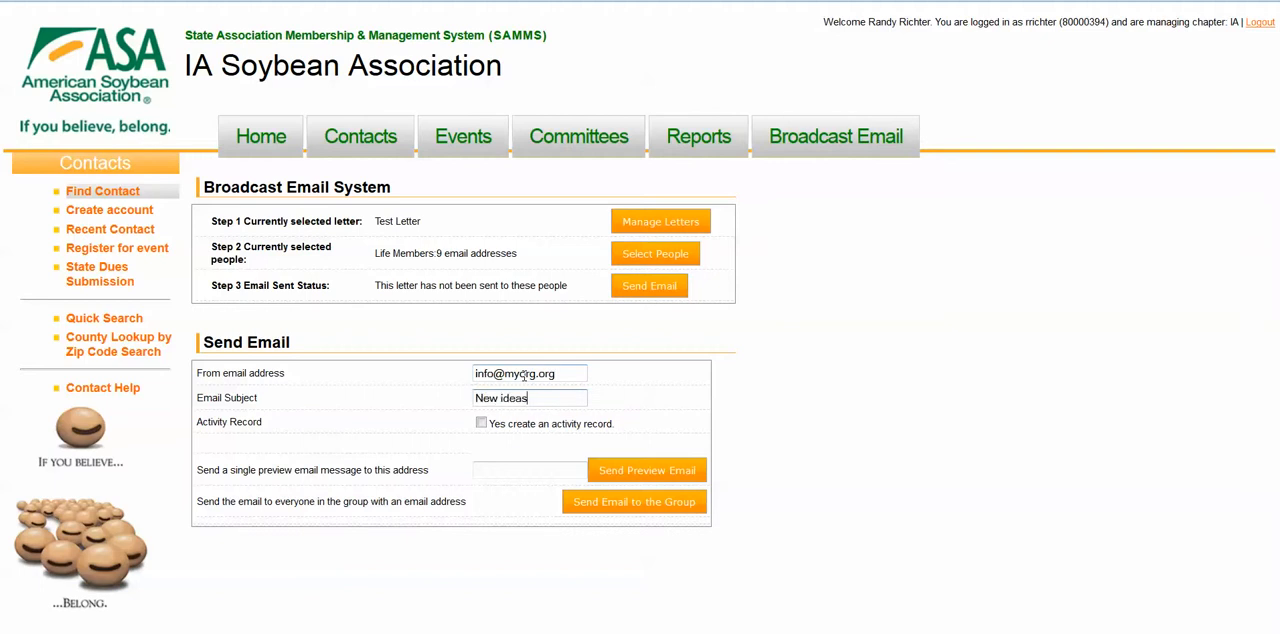
{"action": "left_click", "coordinate": [480, 422]}
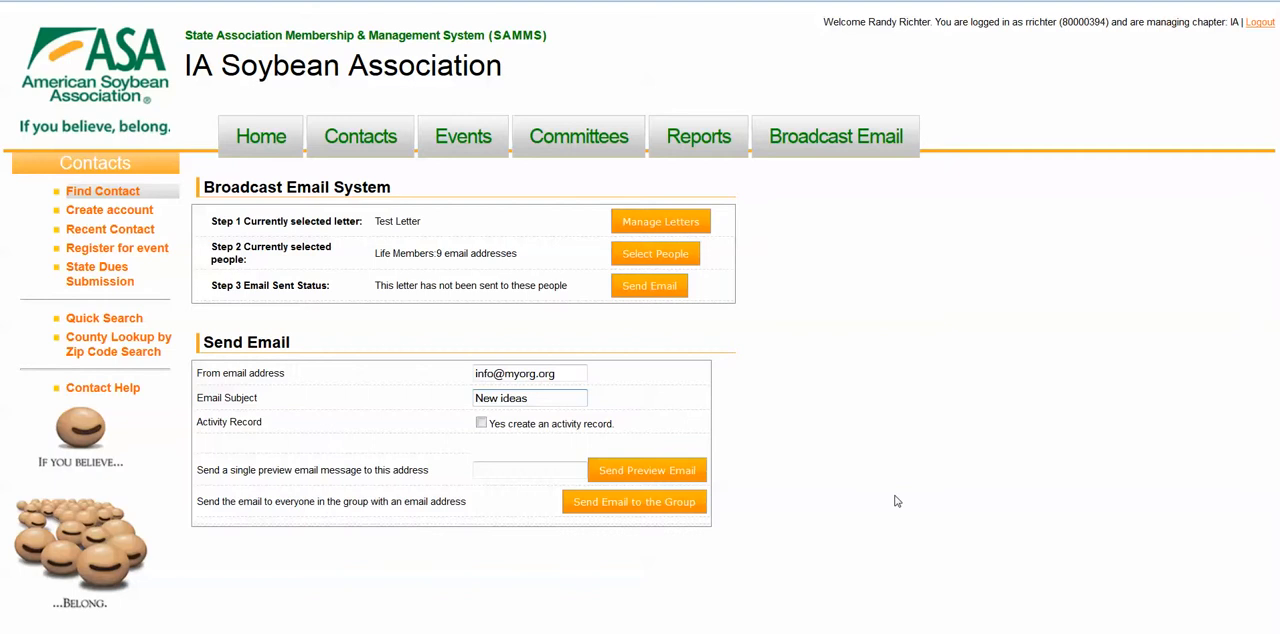
{"action": "left_click", "coordinate": [530, 398]}
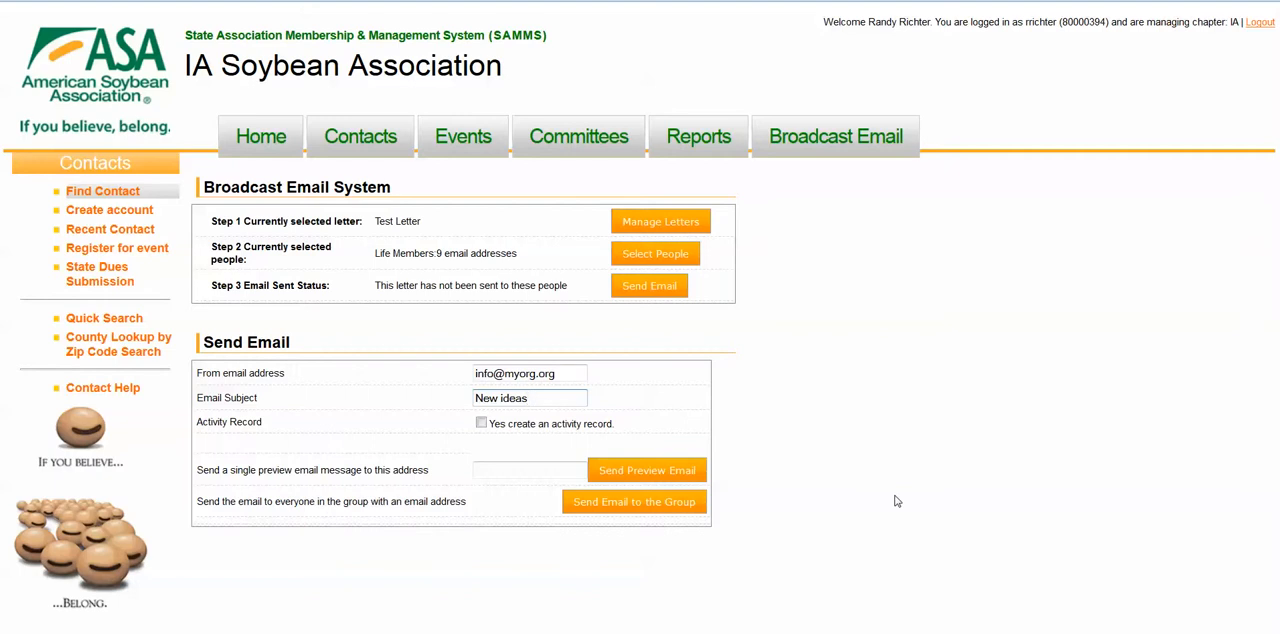
{"action": "left_click", "coordinate": [528, 398]}
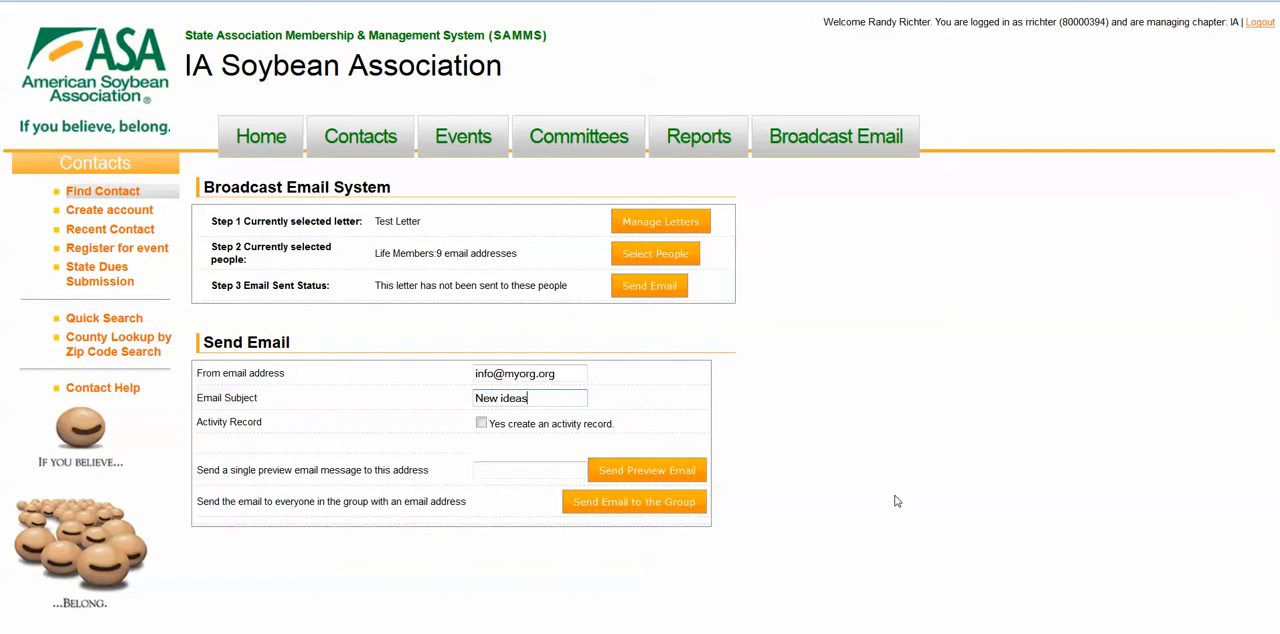